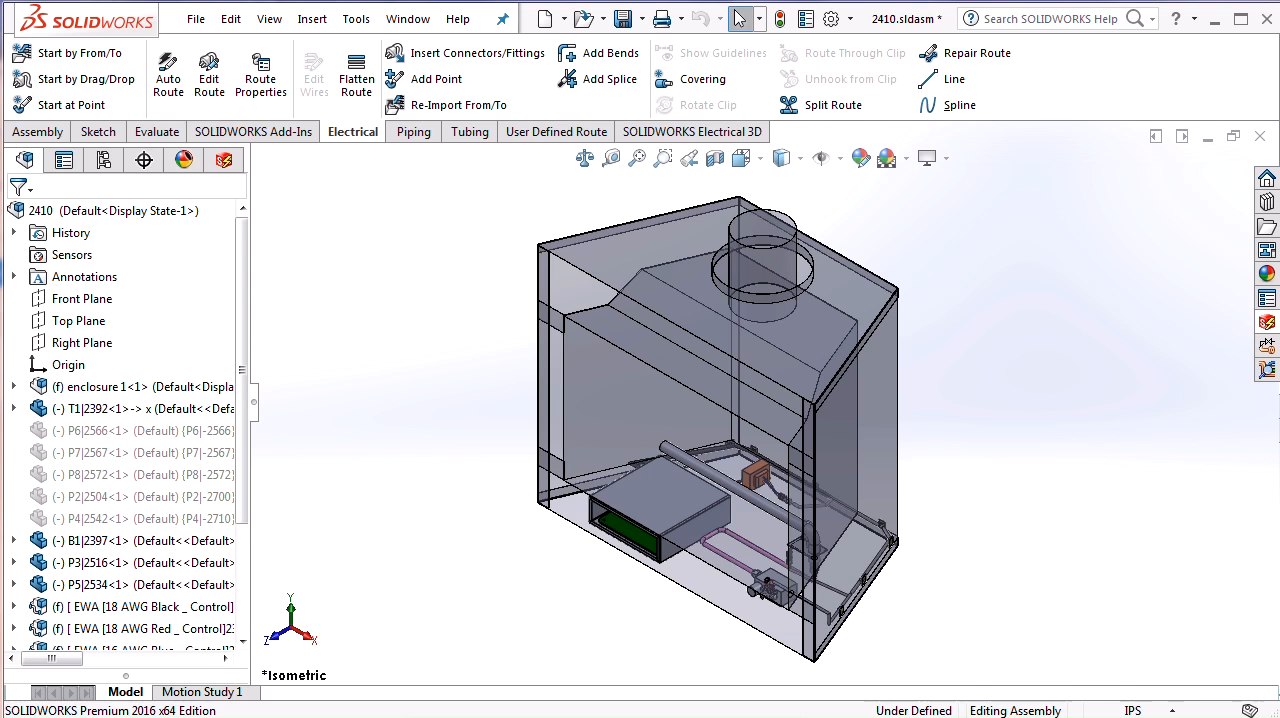
{"action": "mouse_move", "coordinate": [1064, 592]}
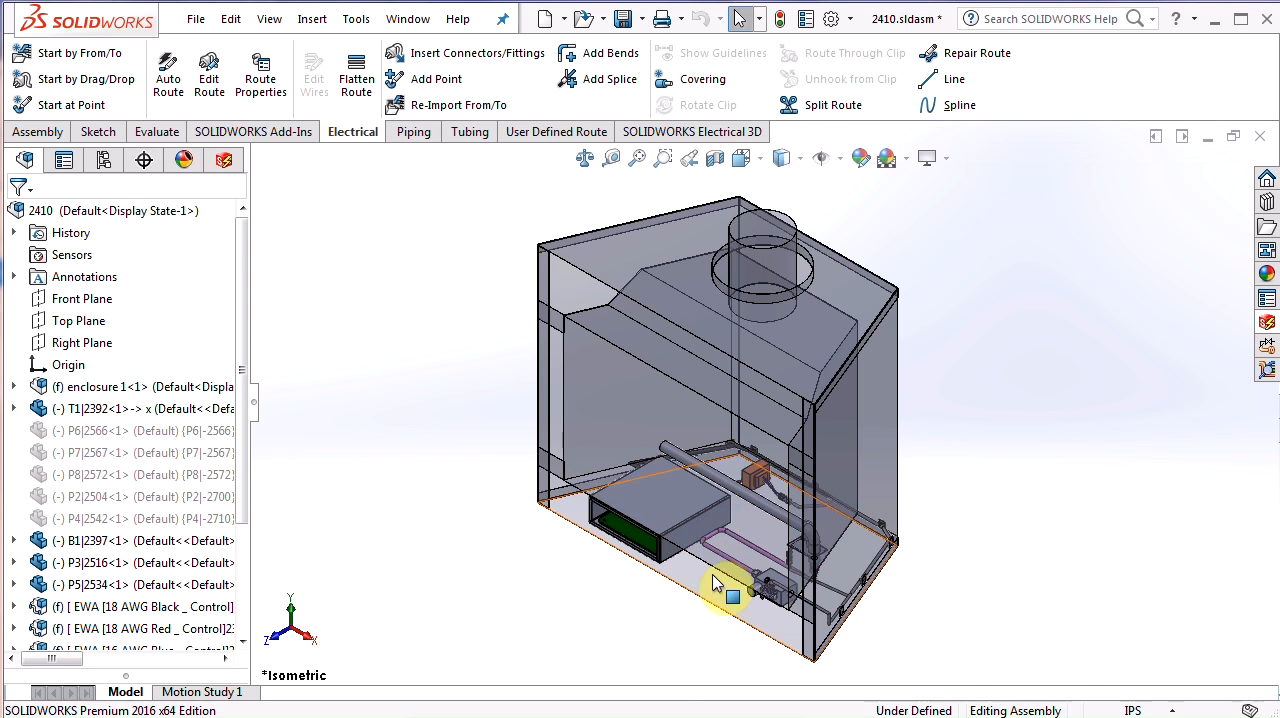
{"action": "mouse_move", "coordinate": [710, 590]}
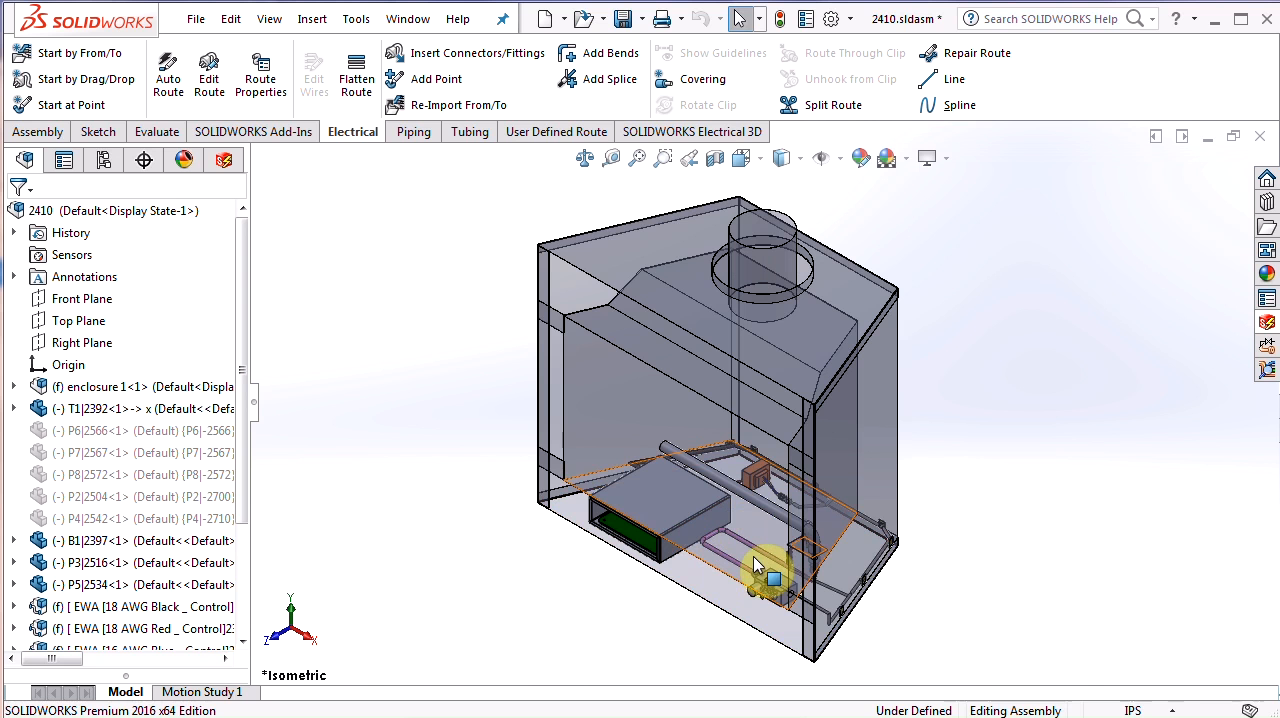
{"action": "mouse_move", "coordinate": [764, 540]}
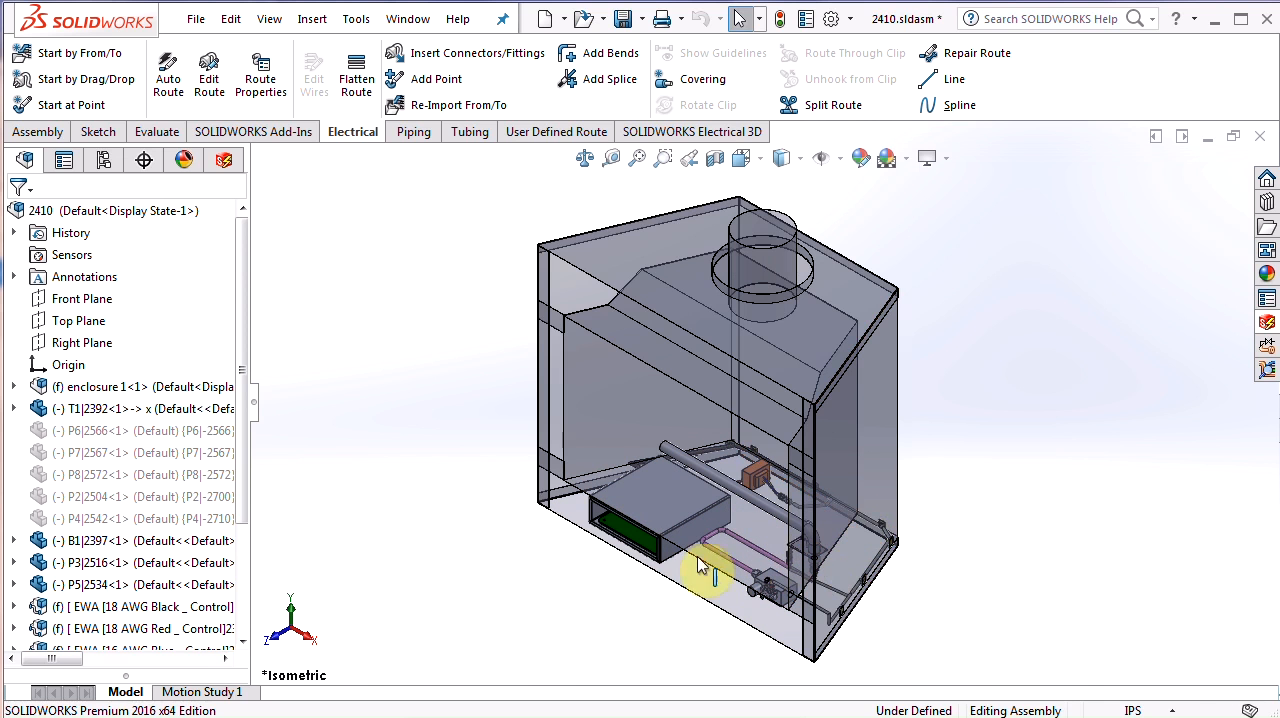
Bring up the component actions for Harness_1 in the FeatureManager tree.
{"action": "scroll", "scroll_direction": "up", "scroll_amount": 3}
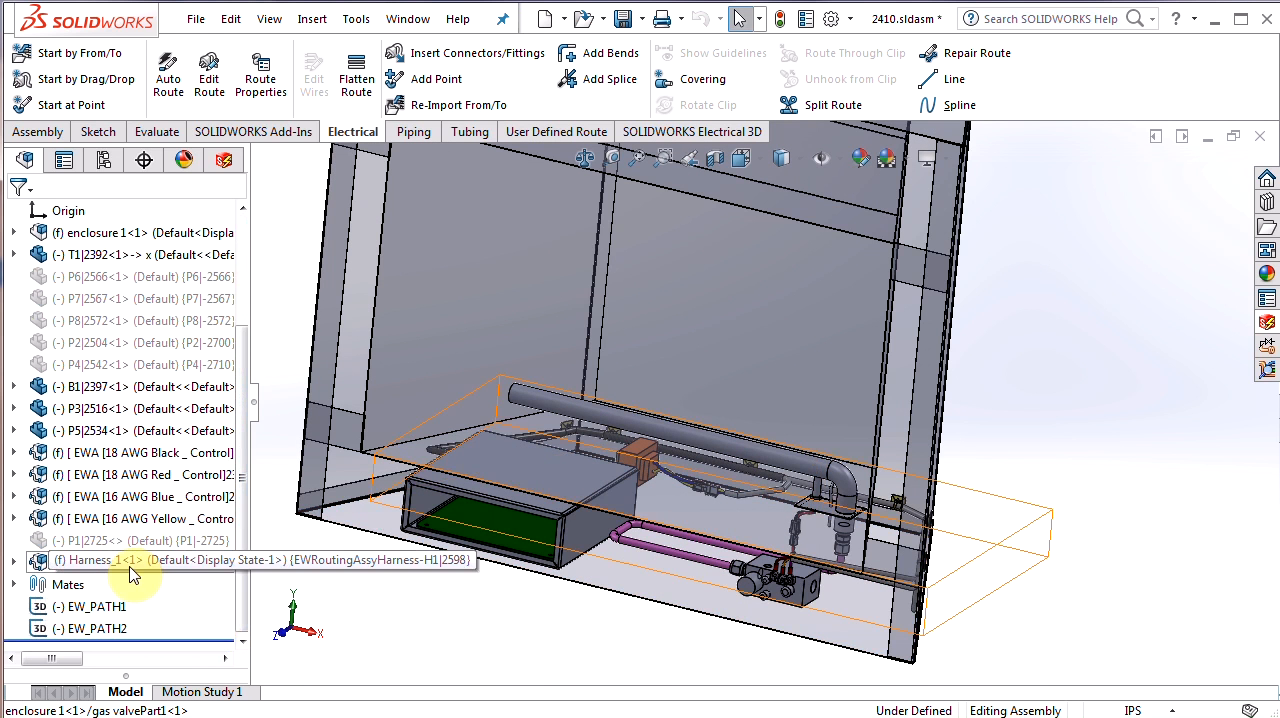
{"action": "right_click", "coordinate": [130, 562]}
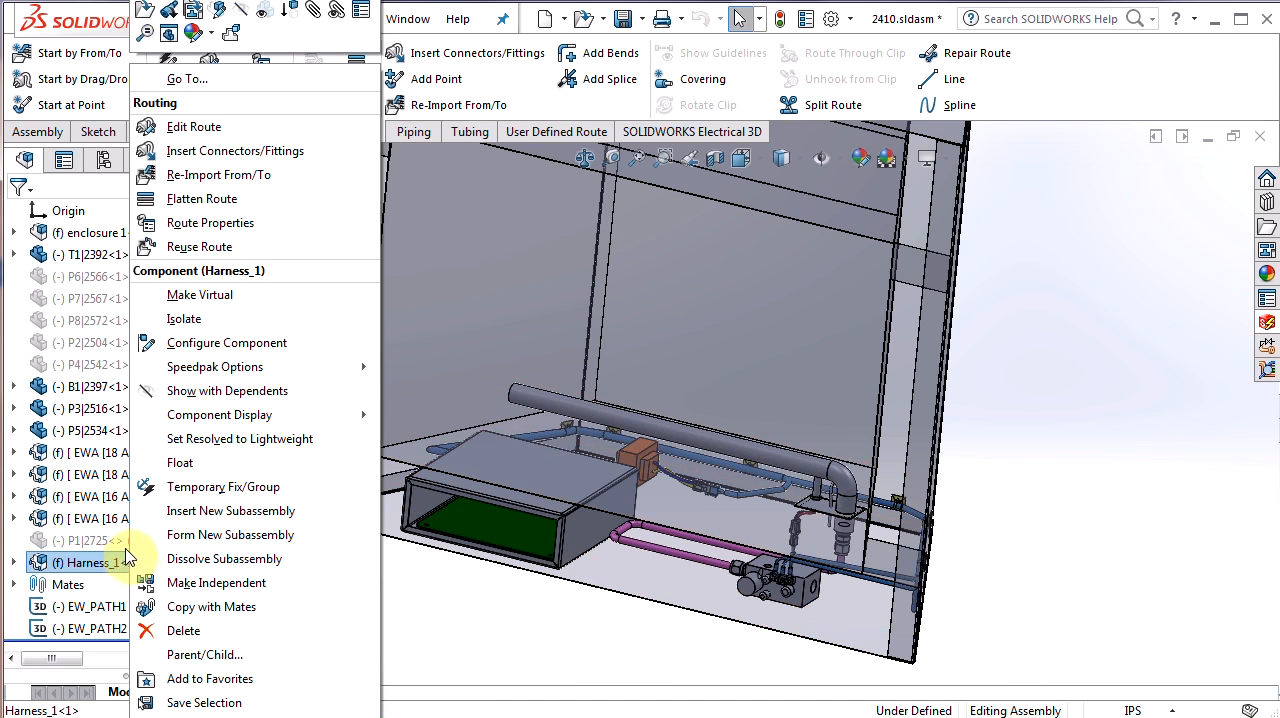
{"action": "mouse_move", "coordinate": [156, 20]}
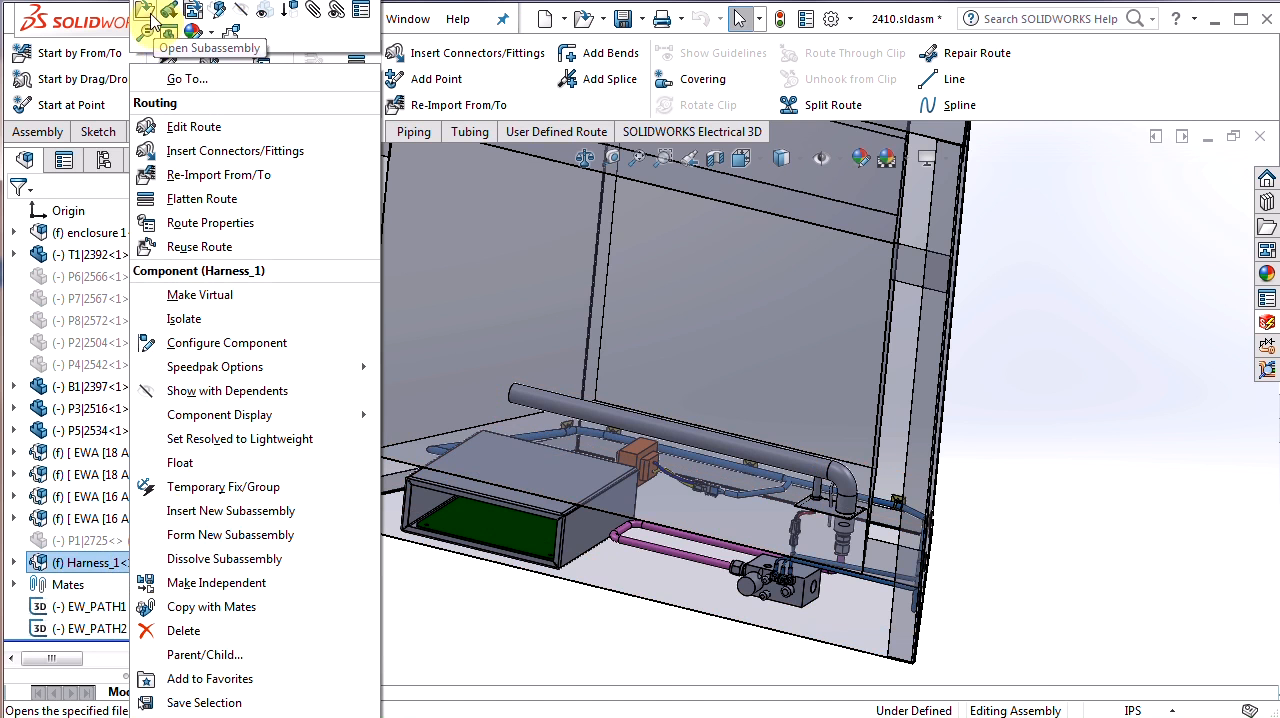
{"action": "mouse_move", "coordinate": [170, 10]}
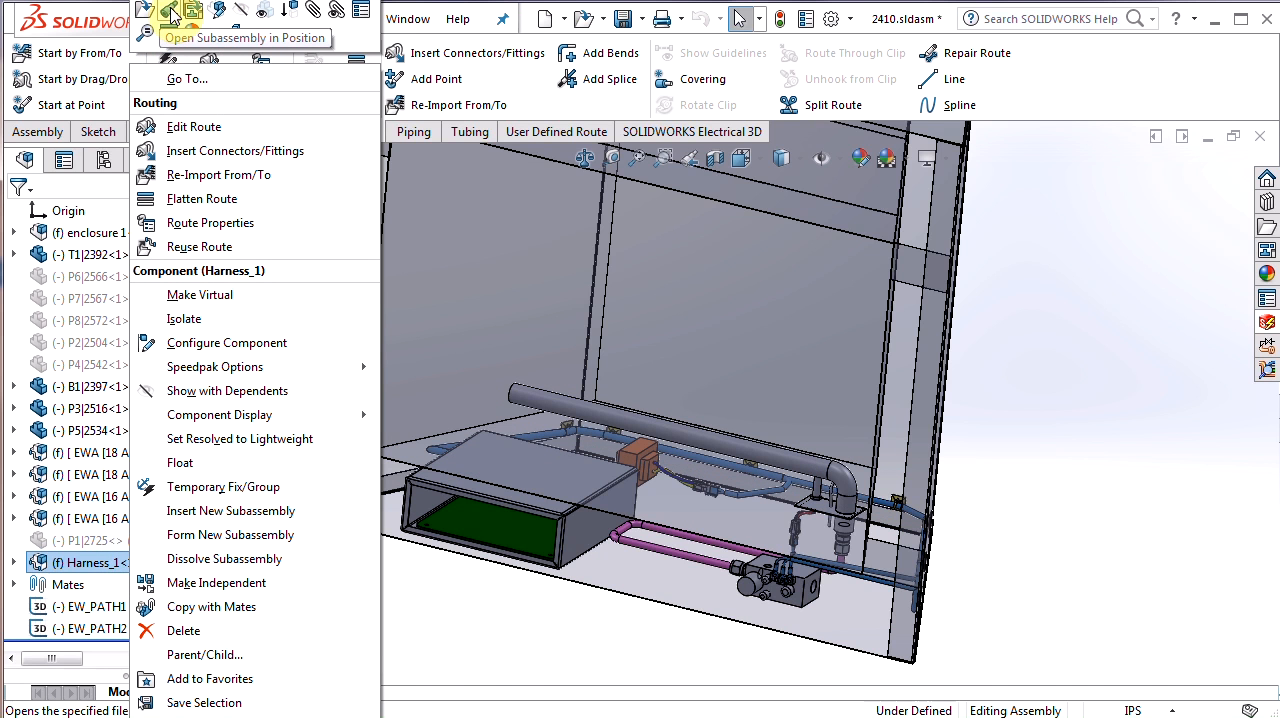
{"action": "mouse_move", "coordinate": [148, 12]}
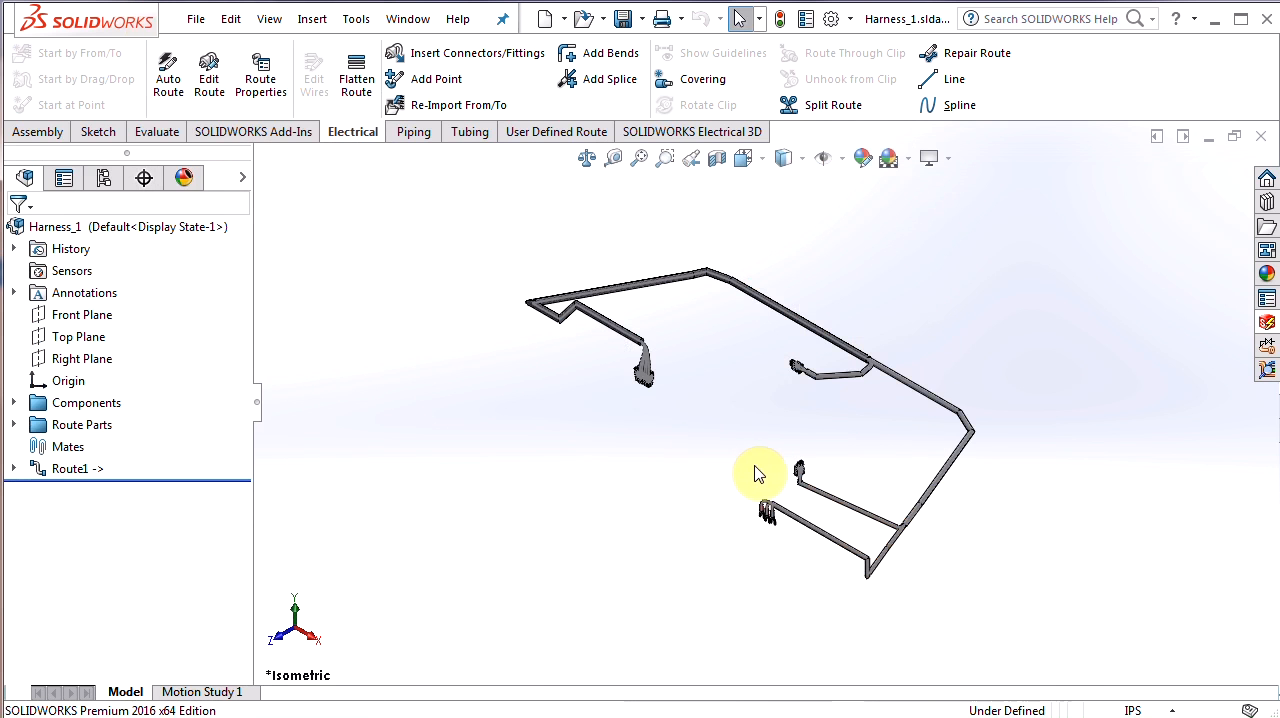
{"action": "mouse_move", "coordinate": [888, 442]}
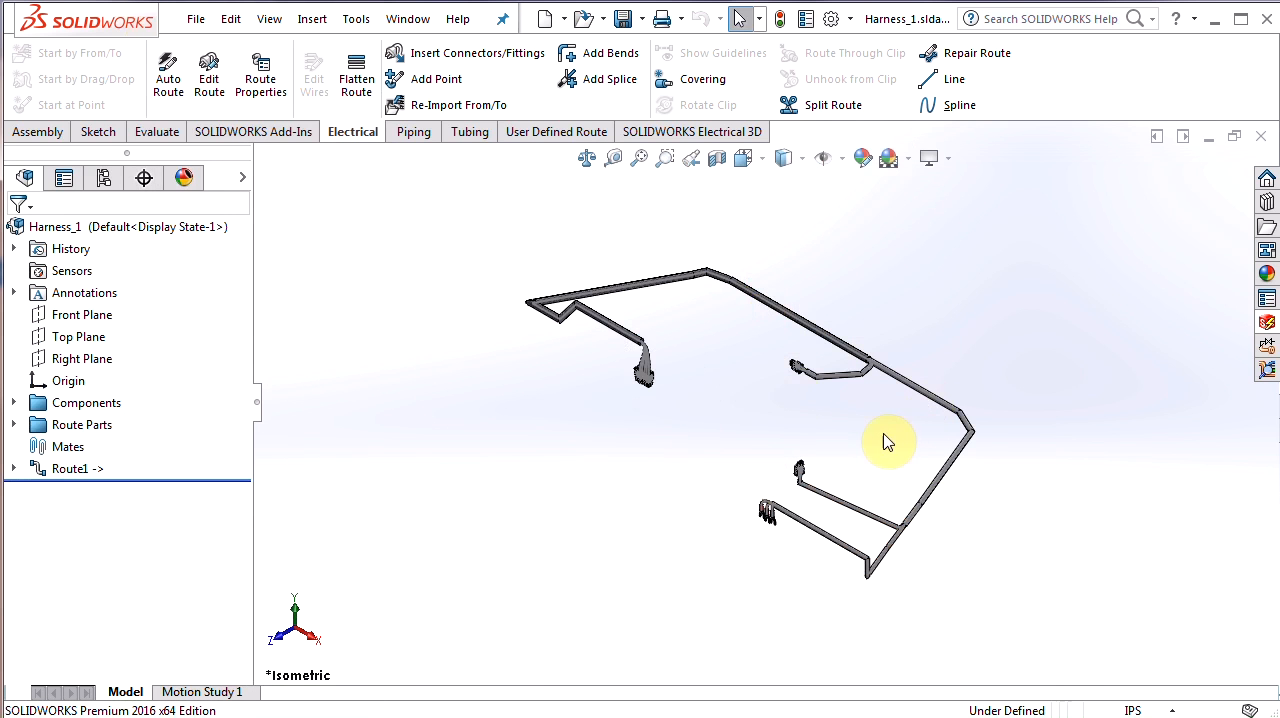
{"action": "mouse_move", "coordinate": [492, 294]}
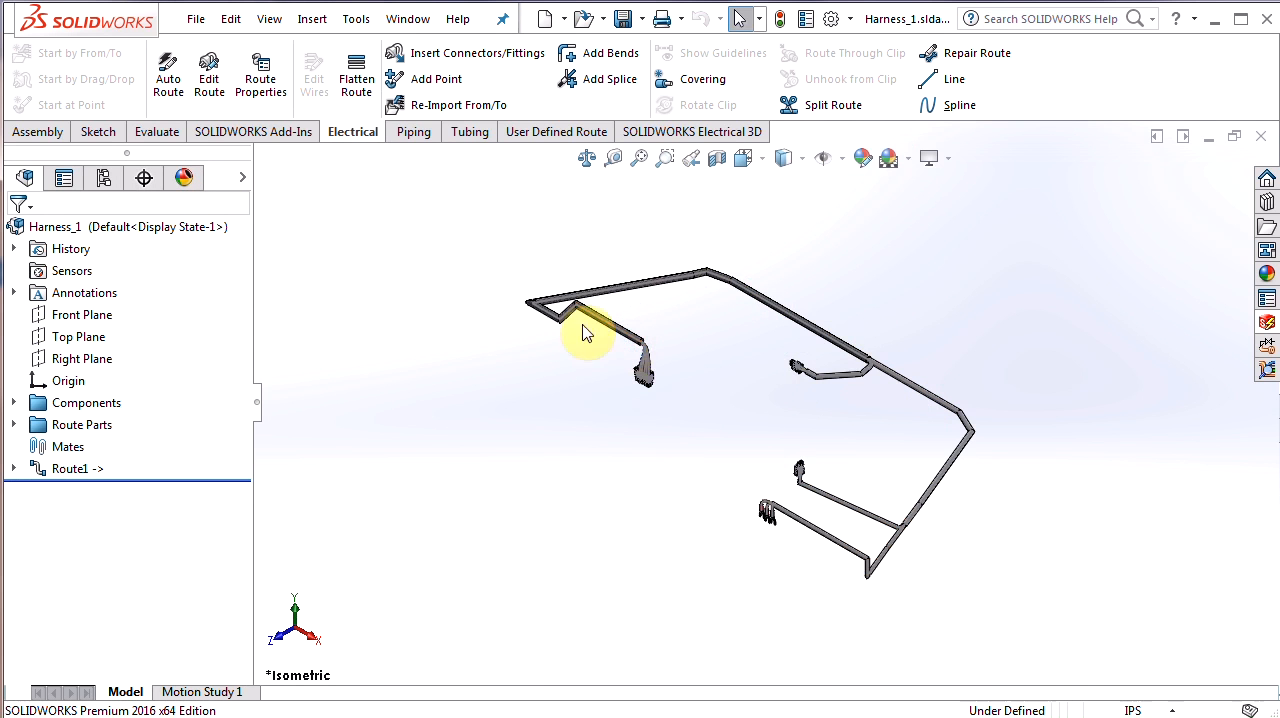
{"action": "mouse_move", "coordinate": [680, 470]}
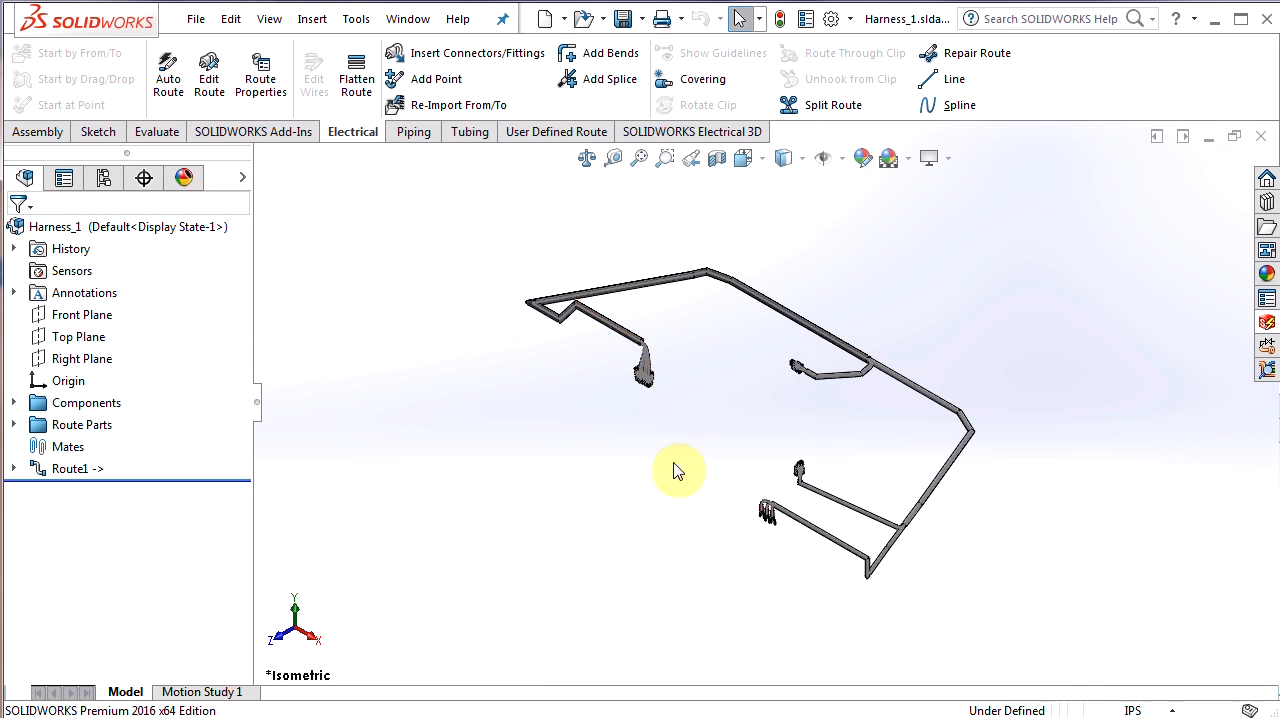
{"action": "mouse_move", "coordinate": [730, 458]}
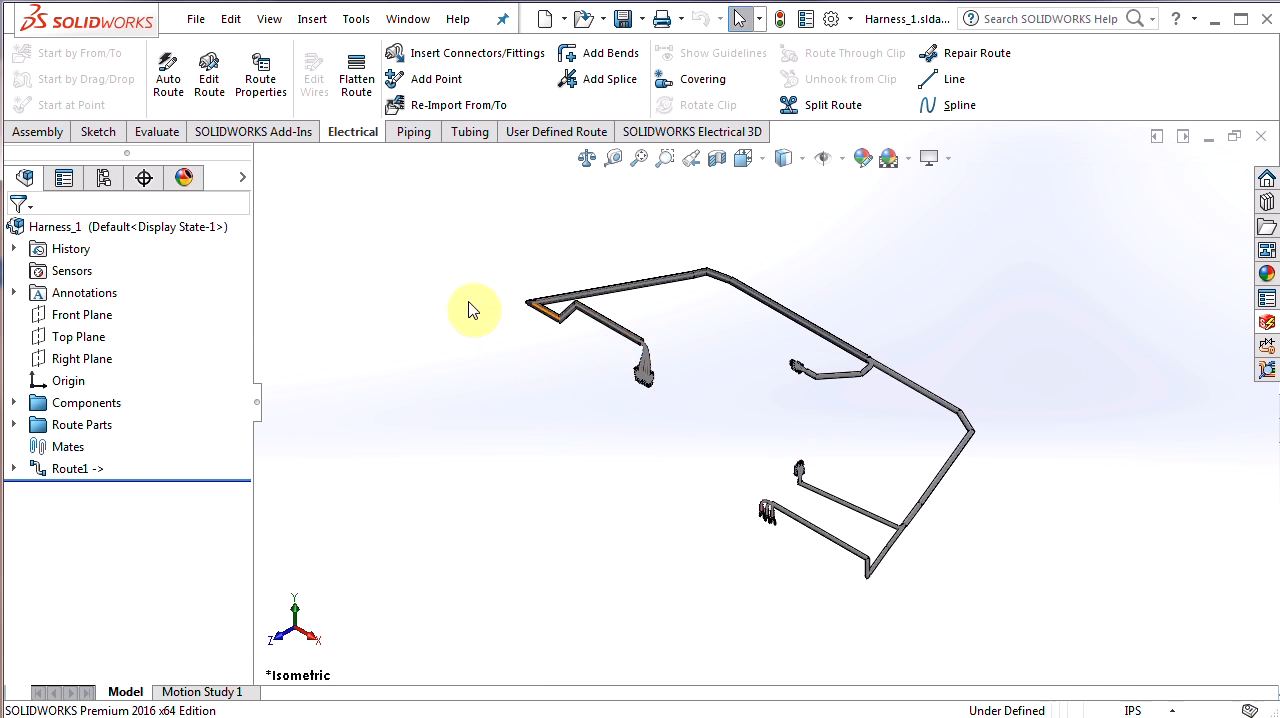
{"action": "mouse_move", "coordinate": [352, 132]}
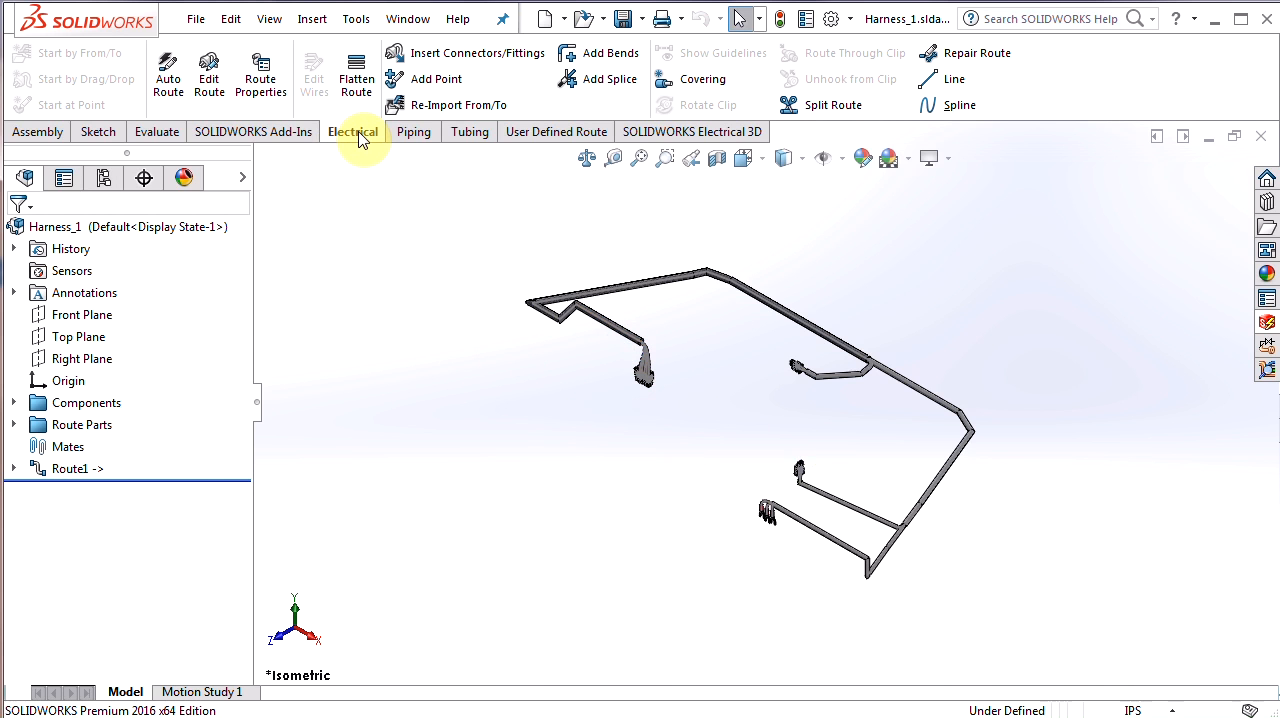
{"action": "mouse_move", "coordinate": [352, 140]}
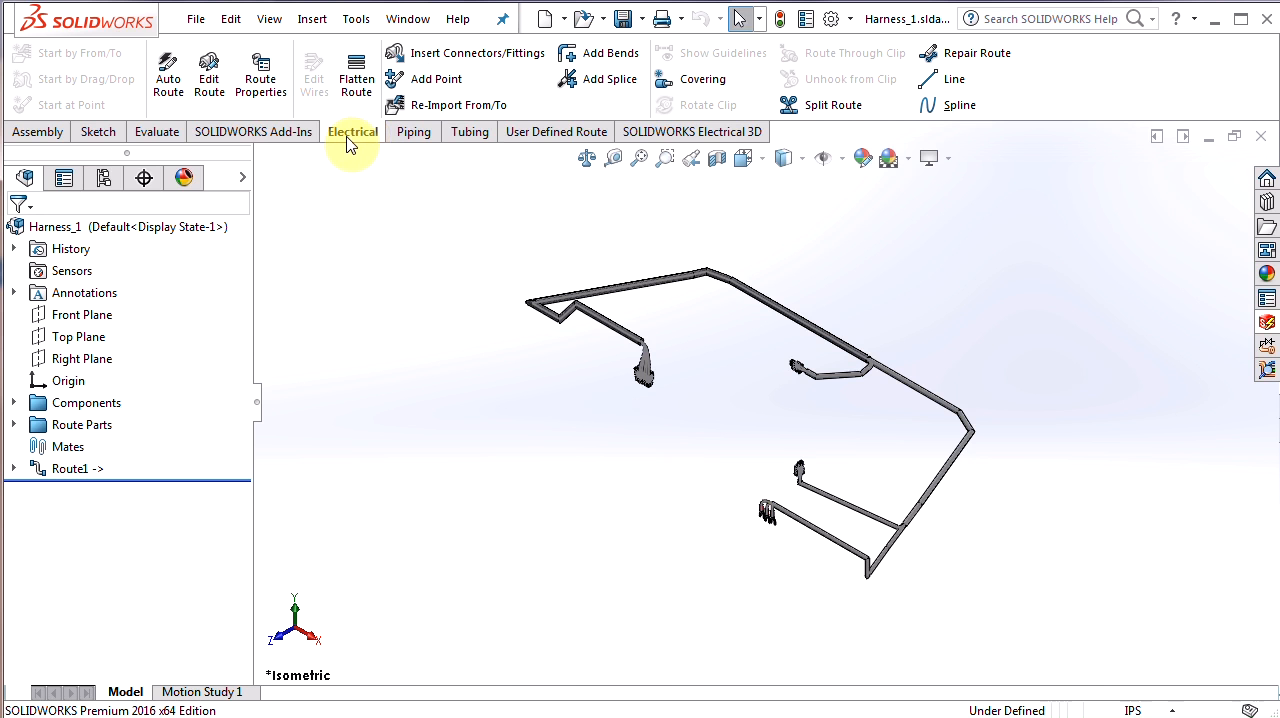
{"action": "mouse_move", "coordinate": [356, 76]}
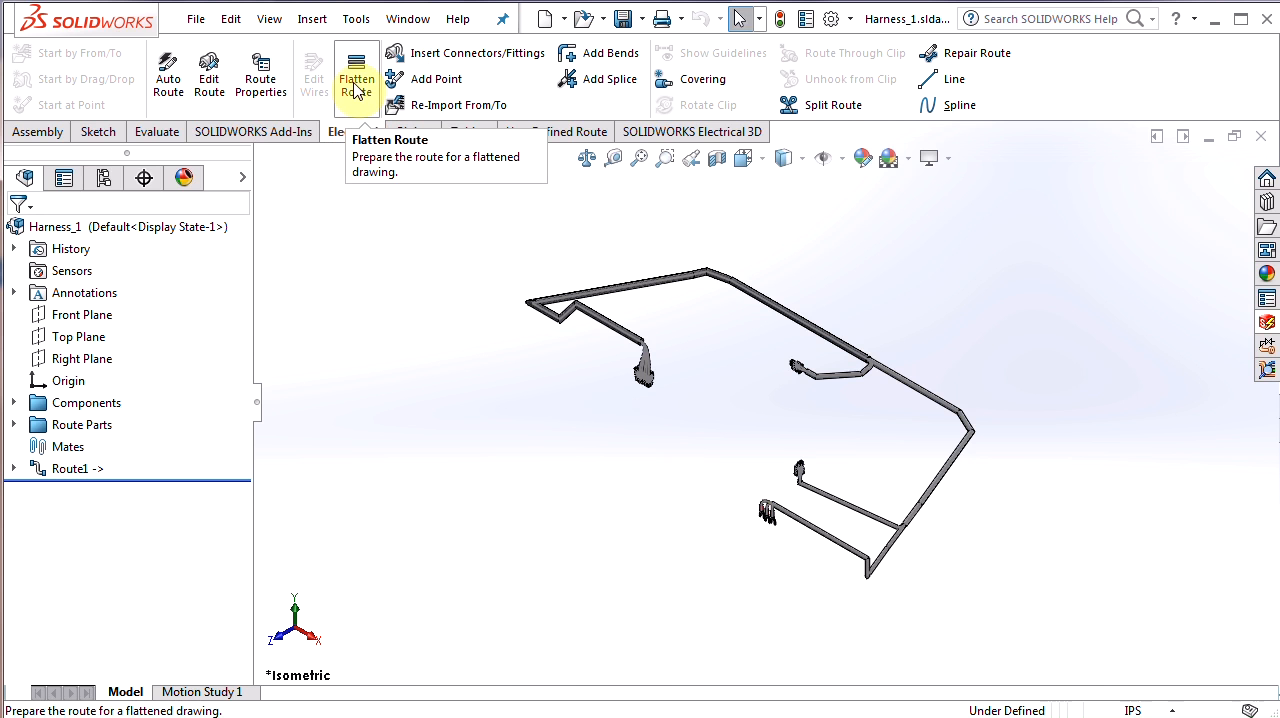
Start Flatten Route and settle on the Annotation flattening type after trying Manufacture.
{"action": "left_click", "coordinate": [356, 76]}
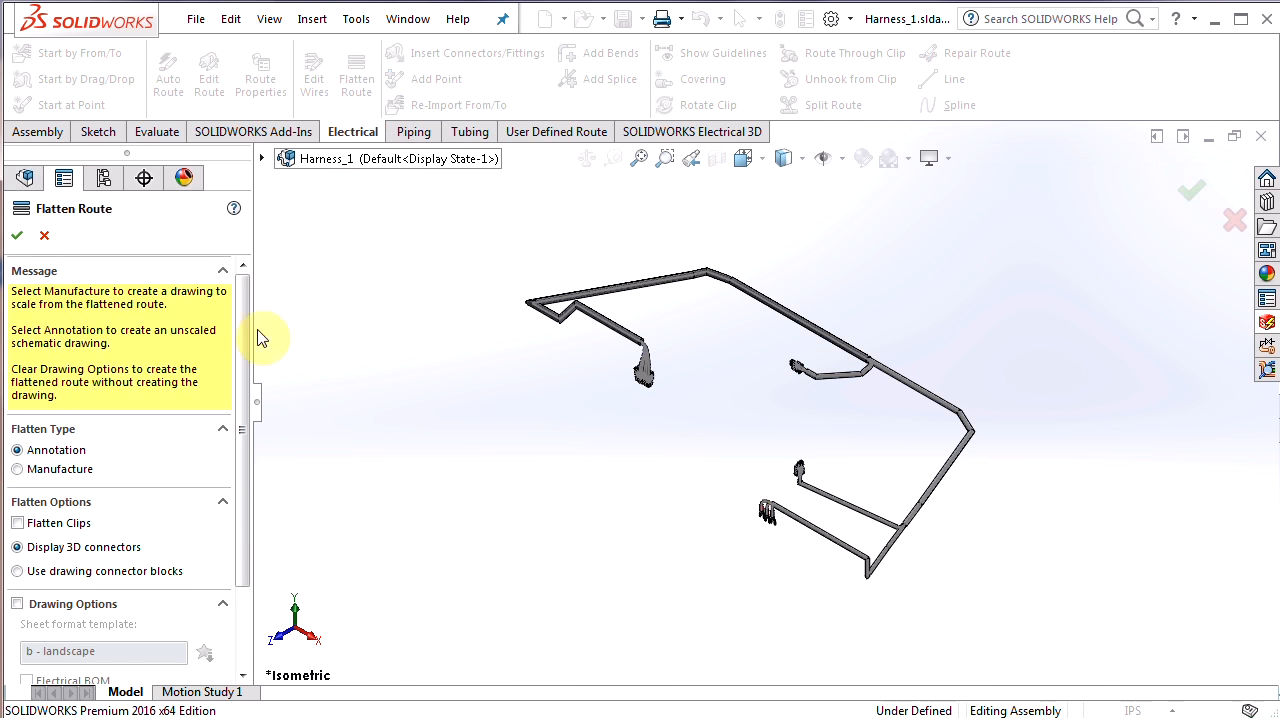
{"action": "mouse_move", "coordinate": [136, 224]}
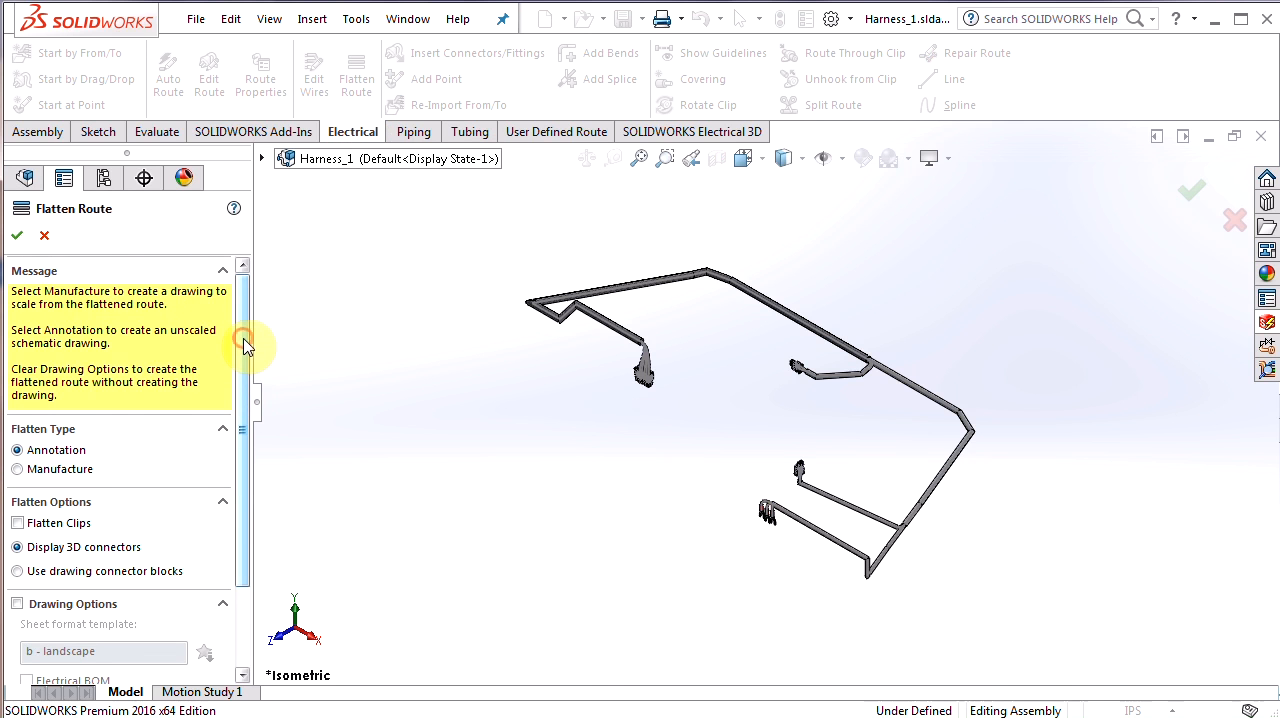
{"action": "scroll", "scroll_direction": "down", "scroll_amount": 3}
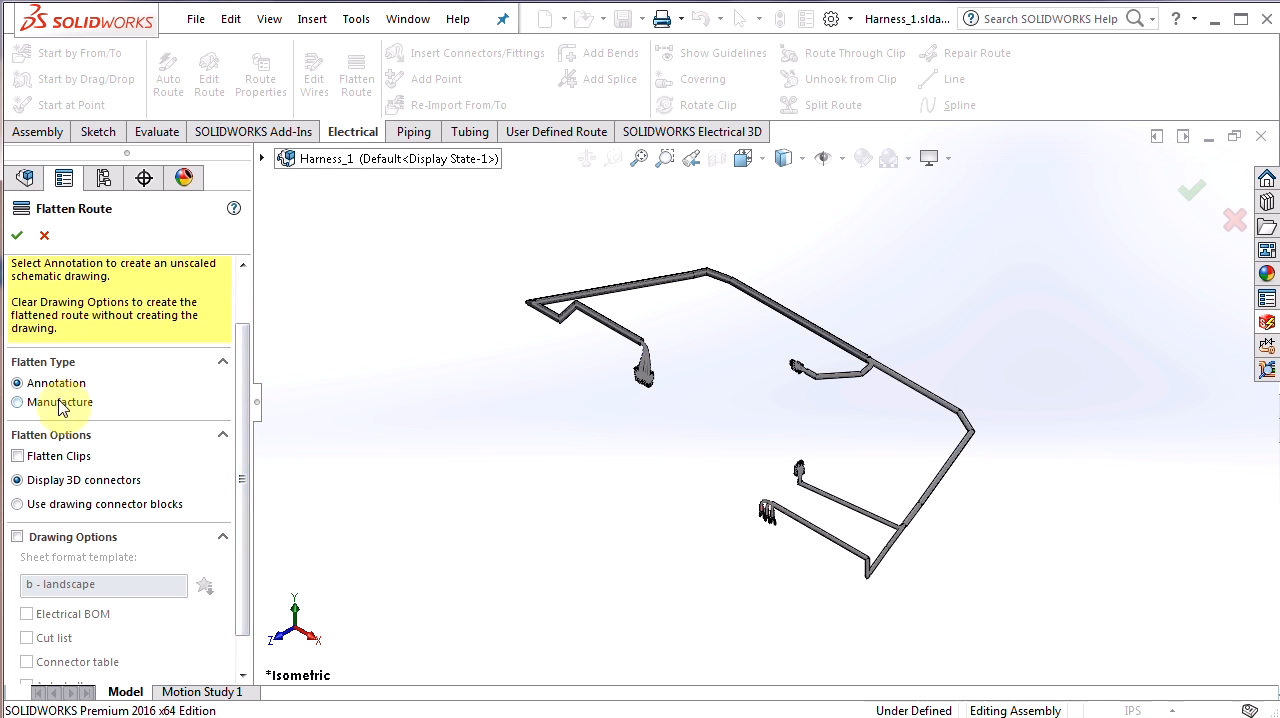
{"action": "mouse_move", "coordinate": [90, 404]}
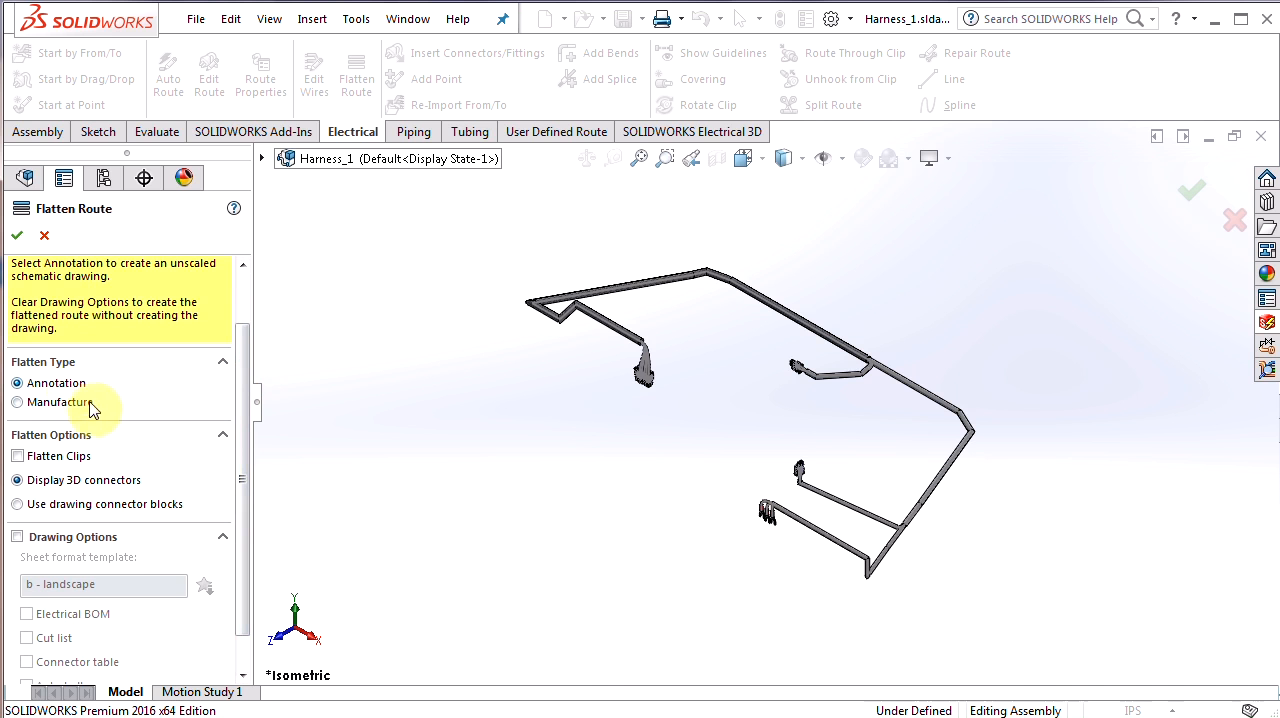
{"action": "mouse_move", "coordinate": [90, 390]}
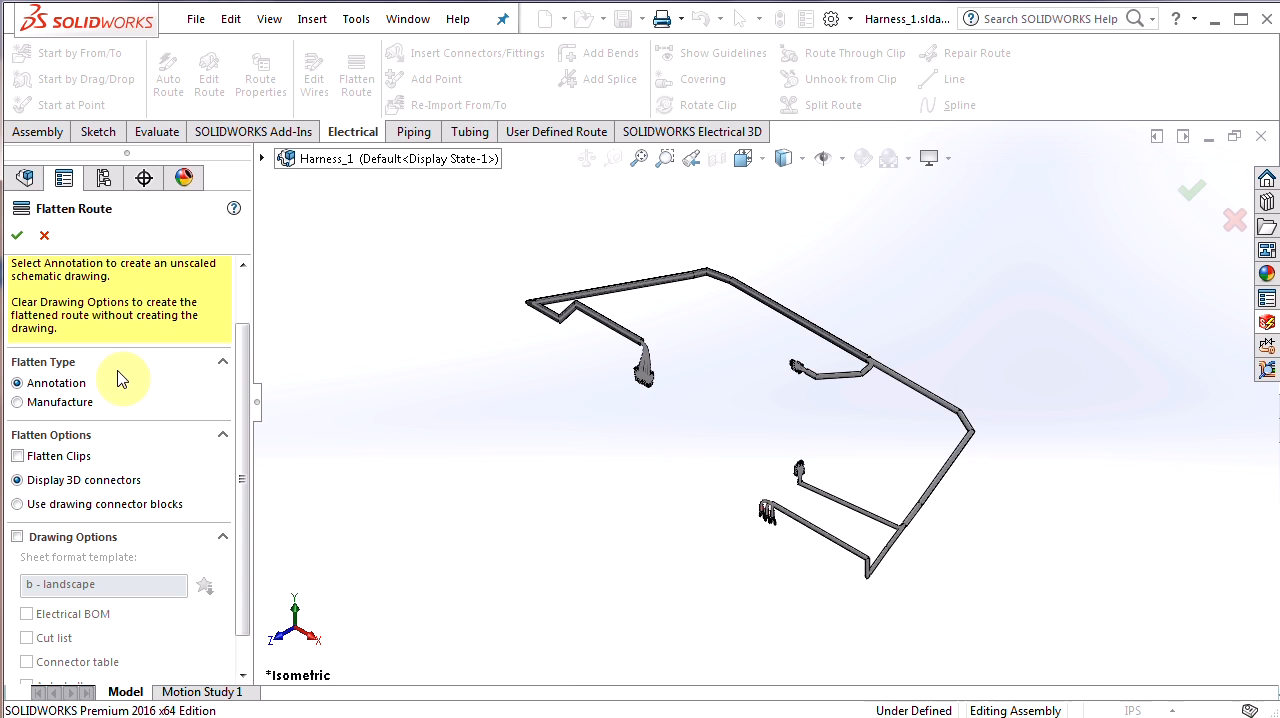
{"action": "mouse_move", "coordinate": [778, 368]}
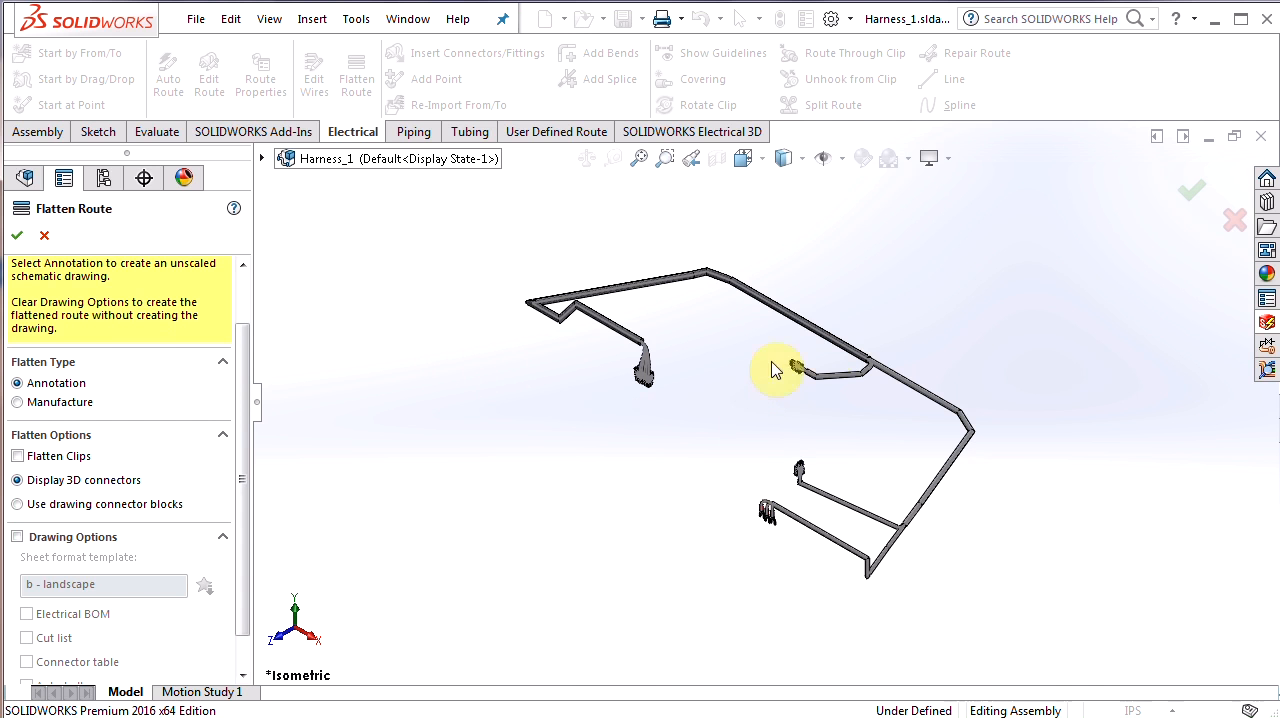
{"action": "mouse_move", "coordinate": [332, 428]}
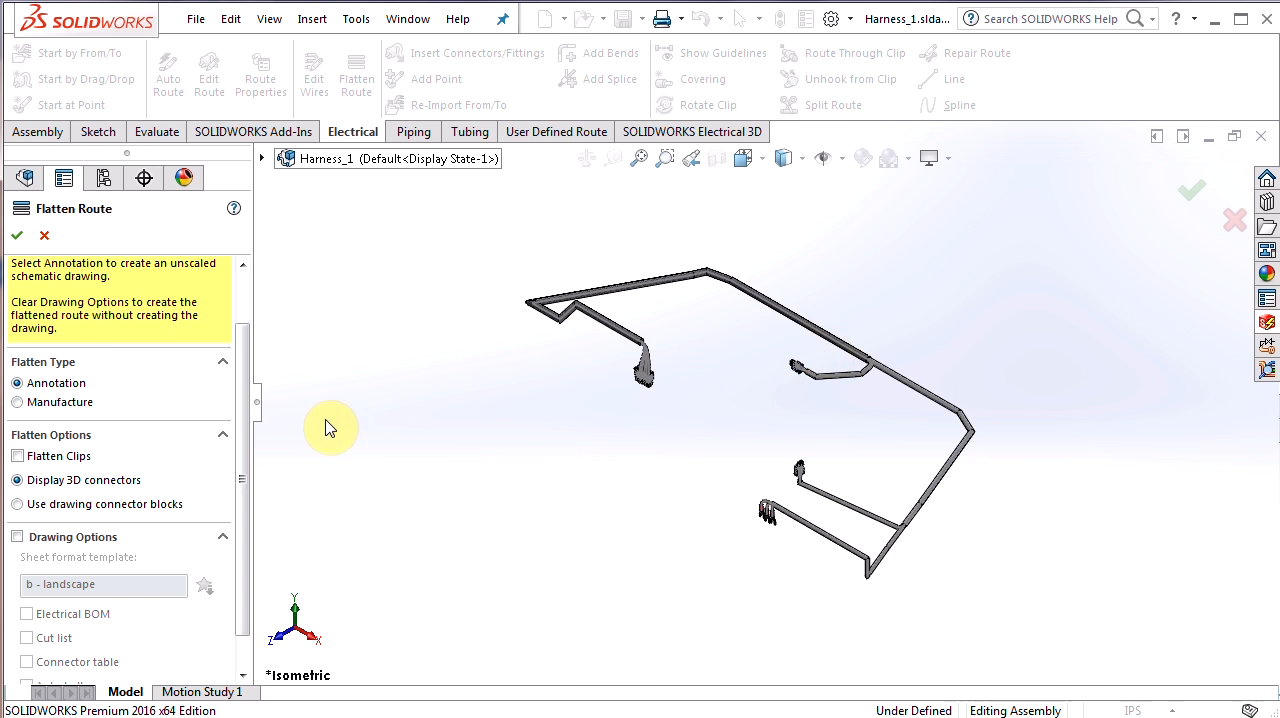
{"action": "mouse_move", "coordinate": [80, 402]}
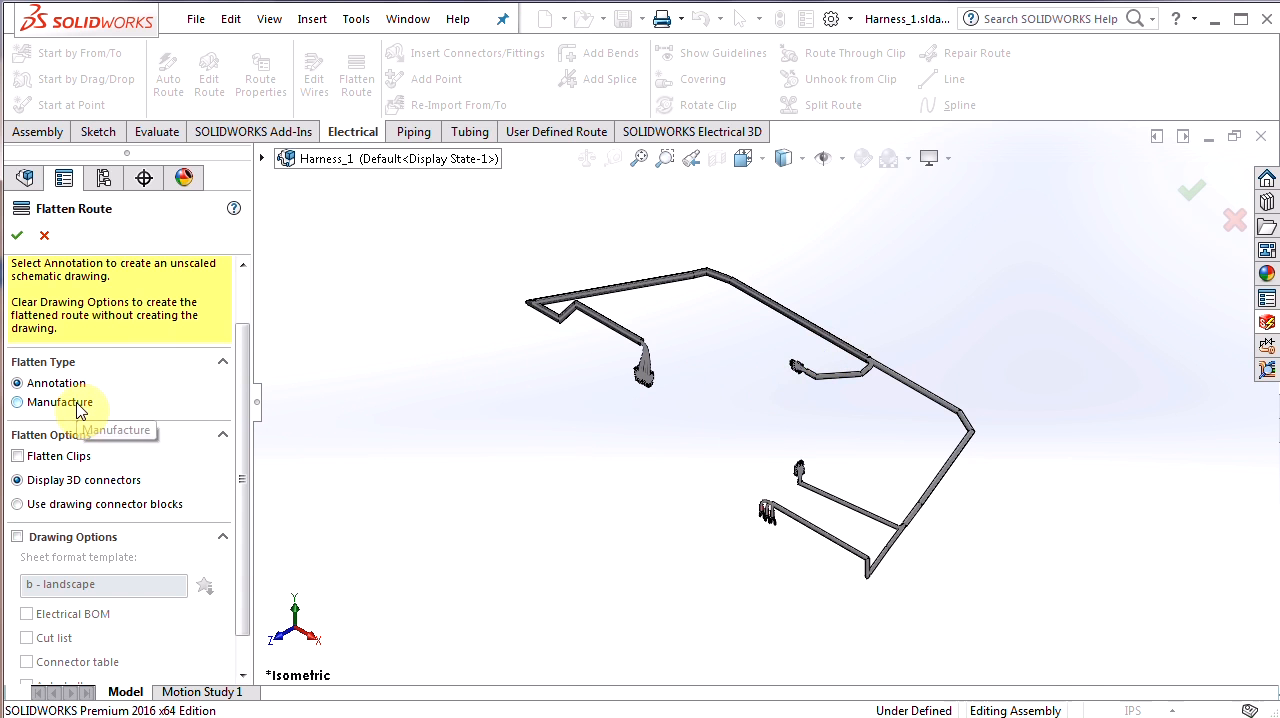
{"action": "mouse_move", "coordinate": [128, 400]}
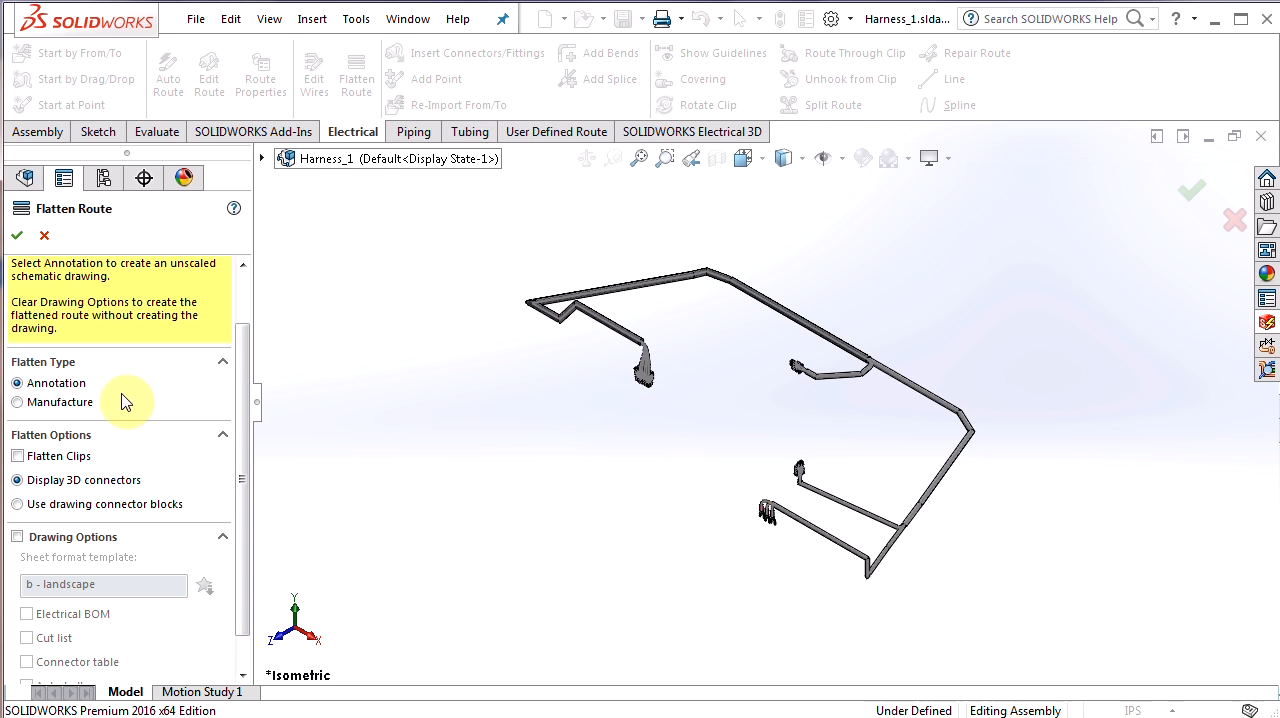
{"action": "mouse_move", "coordinate": [164, 456]}
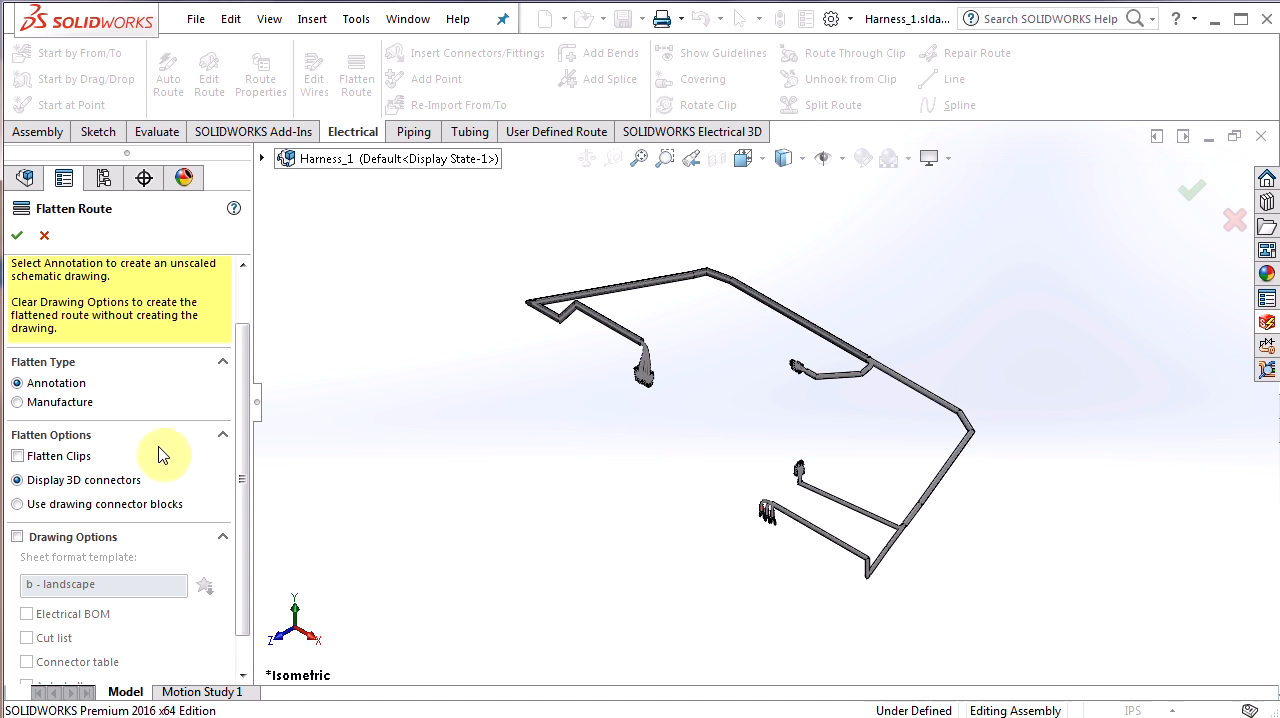
{"action": "mouse_move", "coordinate": [118, 480]}
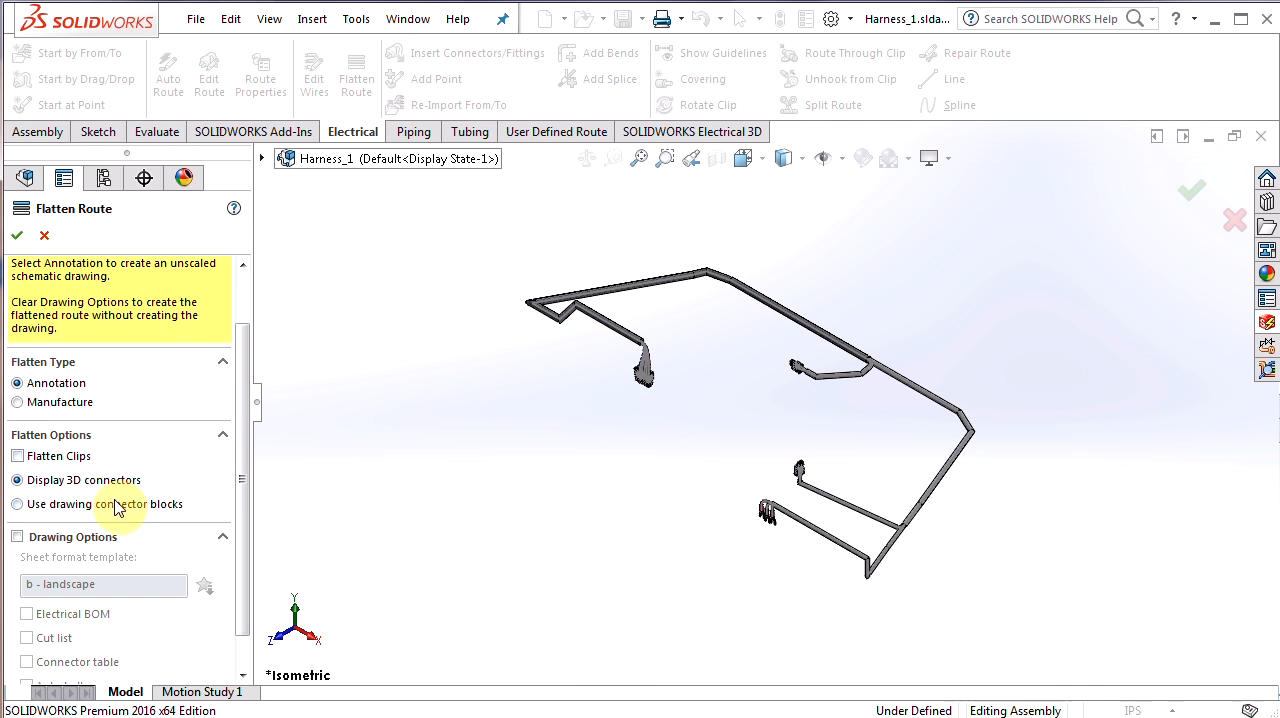
{"action": "mouse_move", "coordinate": [116, 484]}
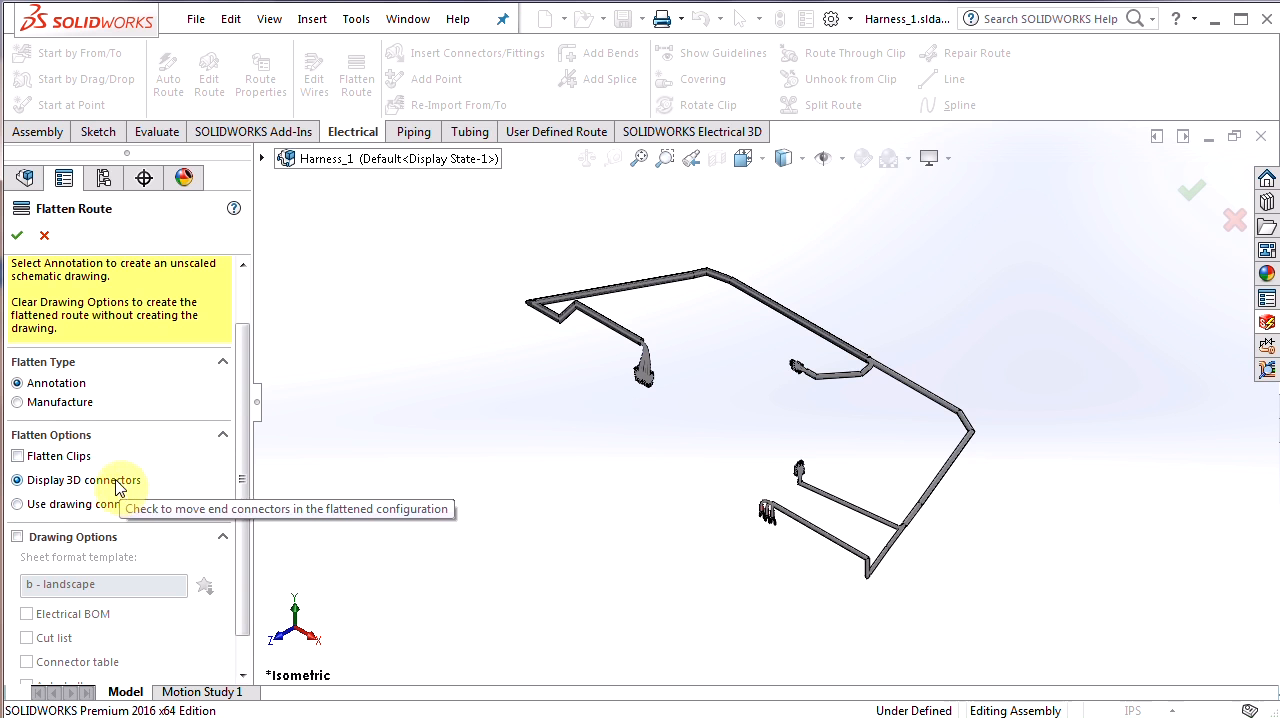
{"action": "mouse_move", "coordinate": [588, 432]}
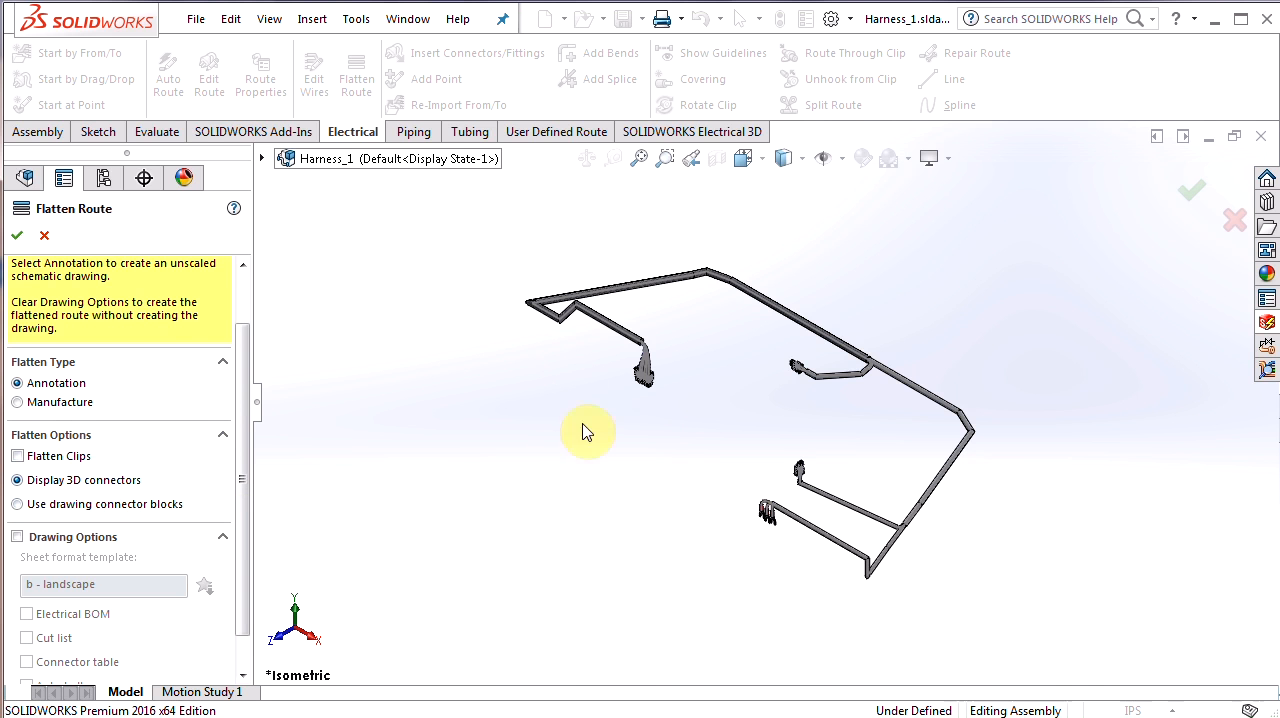
{"action": "mouse_move", "coordinate": [732, 430]}
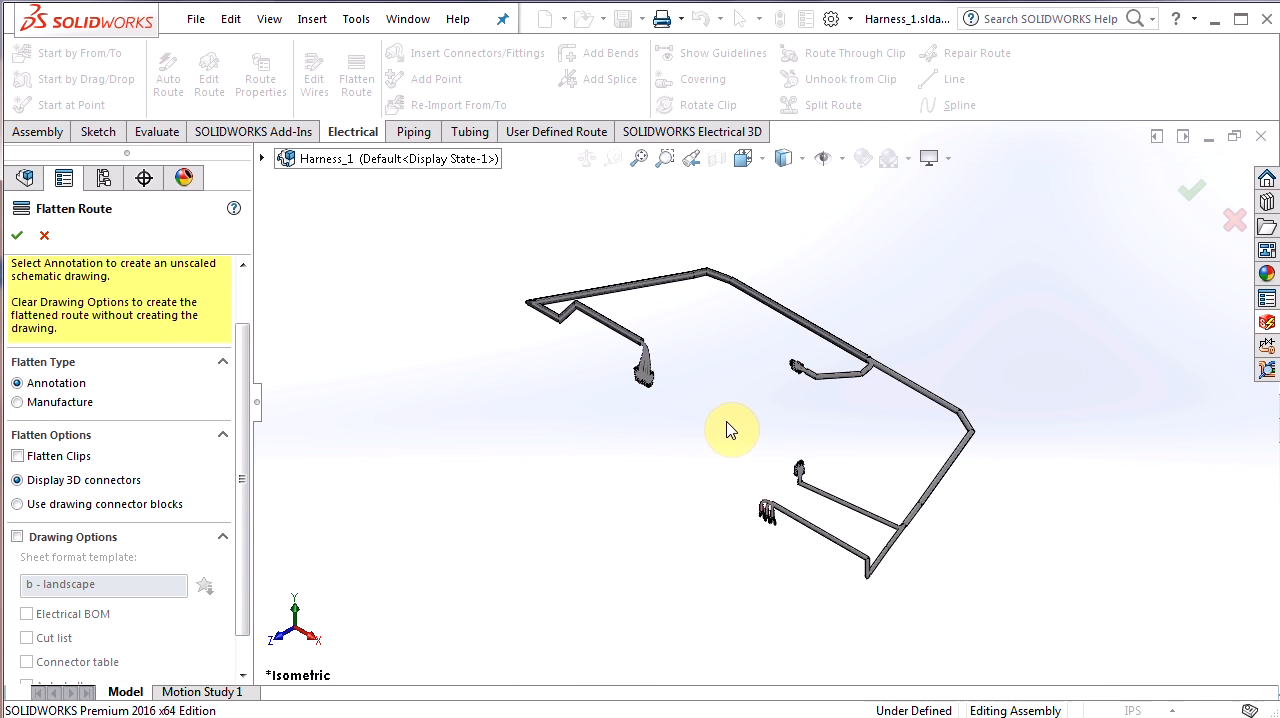
{"action": "mouse_move", "coordinate": [716, 430]}
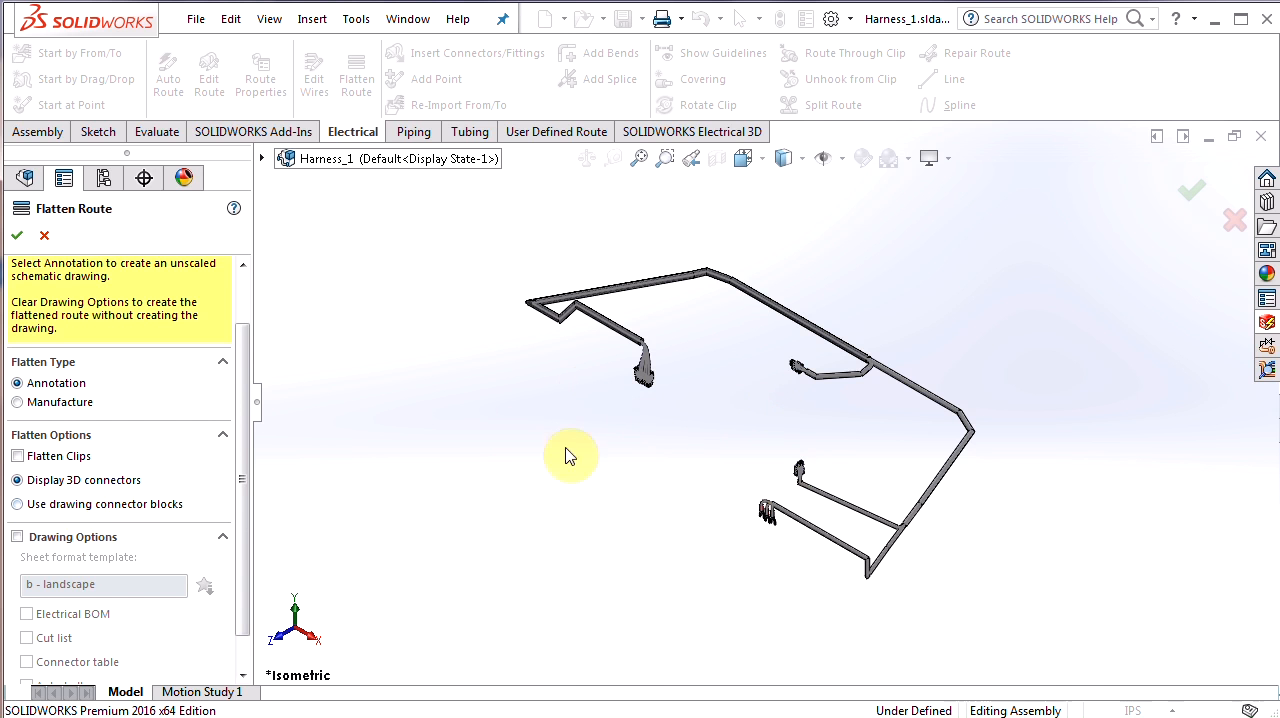
{"action": "mouse_move", "coordinate": [630, 476]}
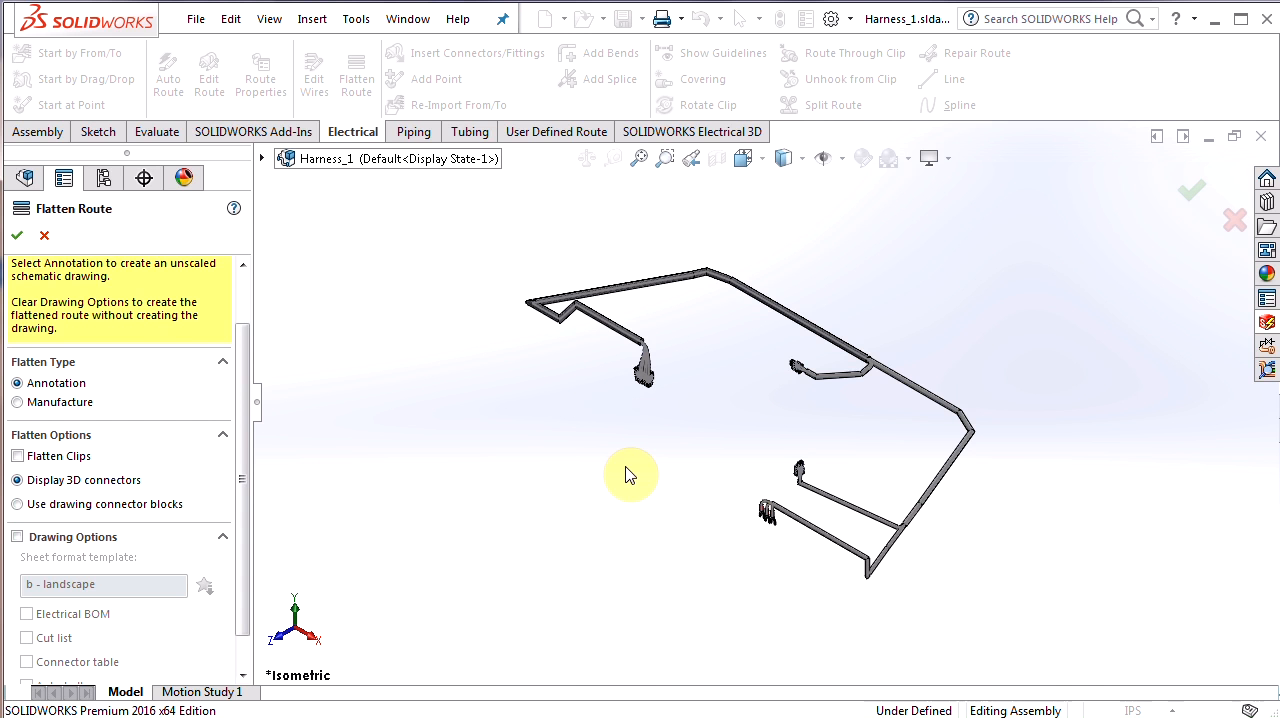
{"action": "mouse_move", "coordinate": [70, 466]}
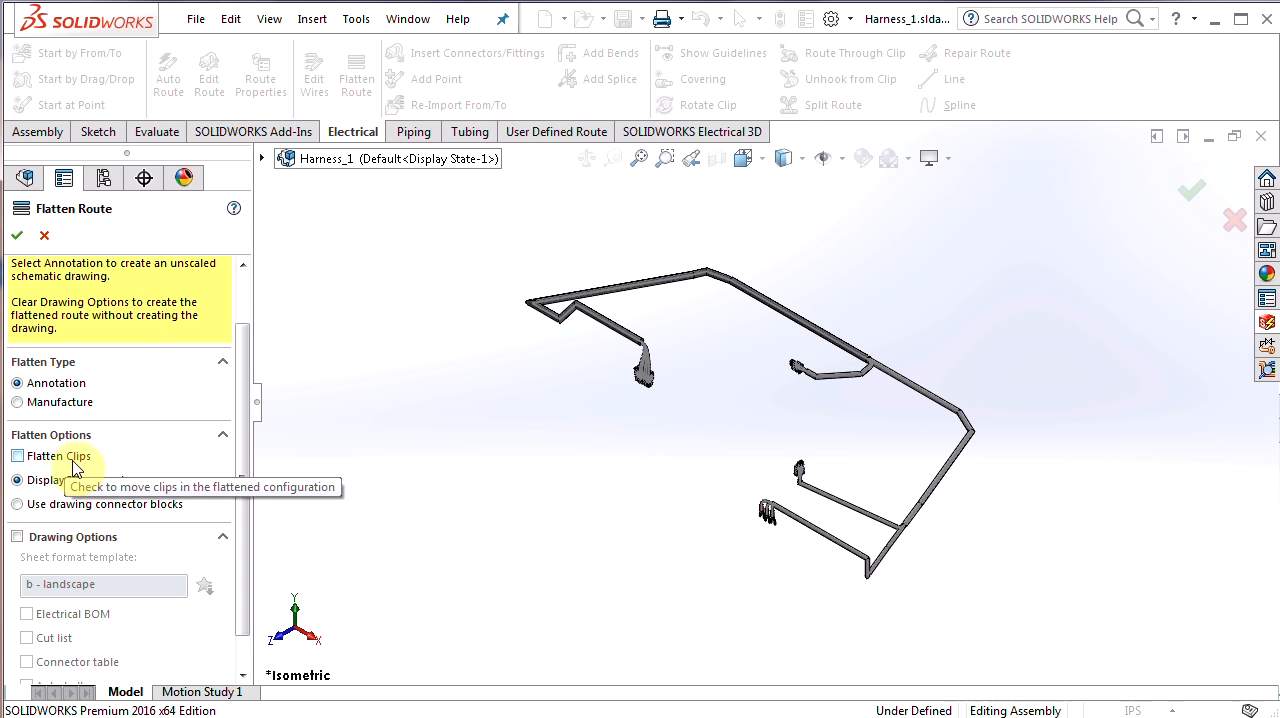
{"action": "mouse_move", "coordinate": [64, 408]}
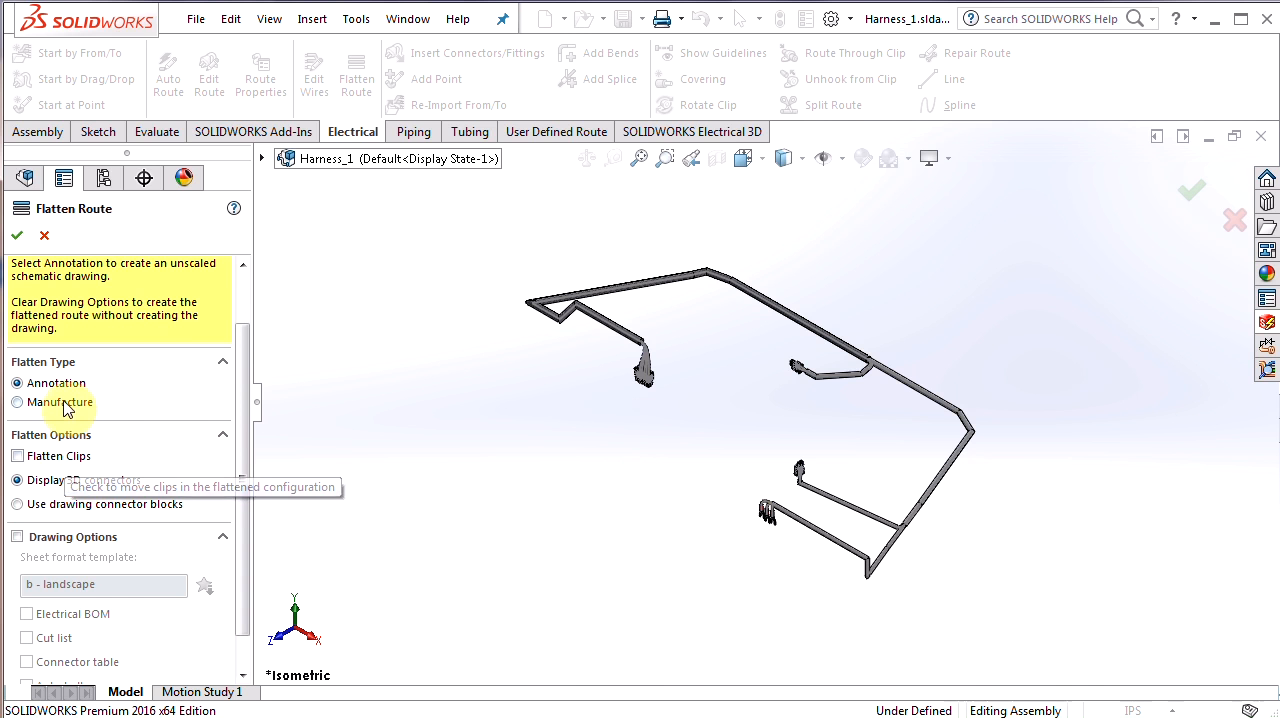
{"action": "left_click", "coordinate": [16, 400]}
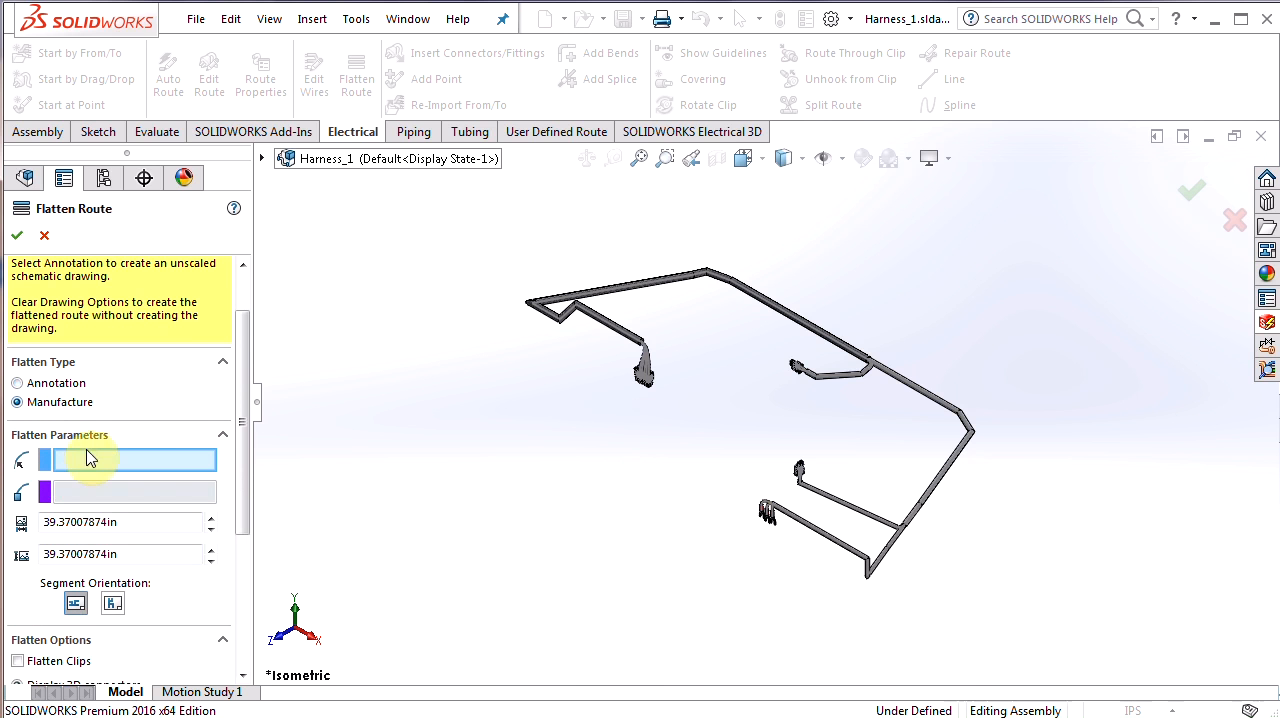
{"action": "mouse_move", "coordinate": [84, 464]}
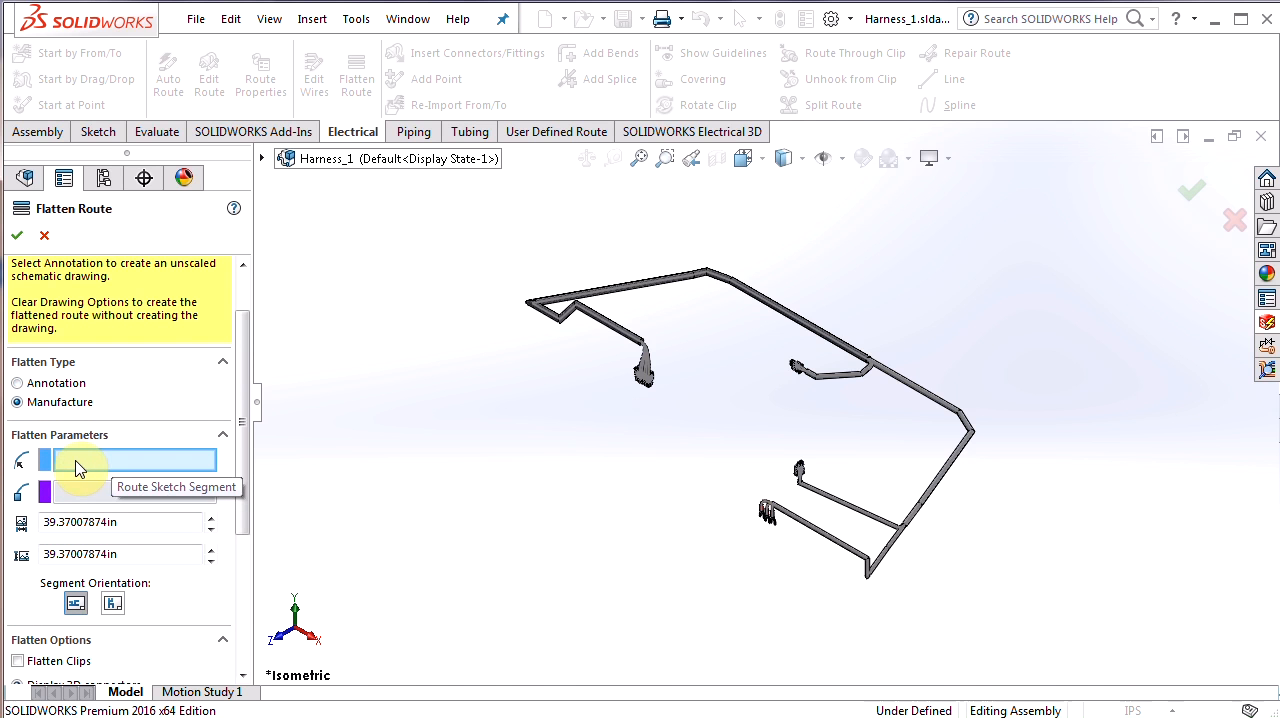
{"action": "left_click", "coordinate": [800, 324]}
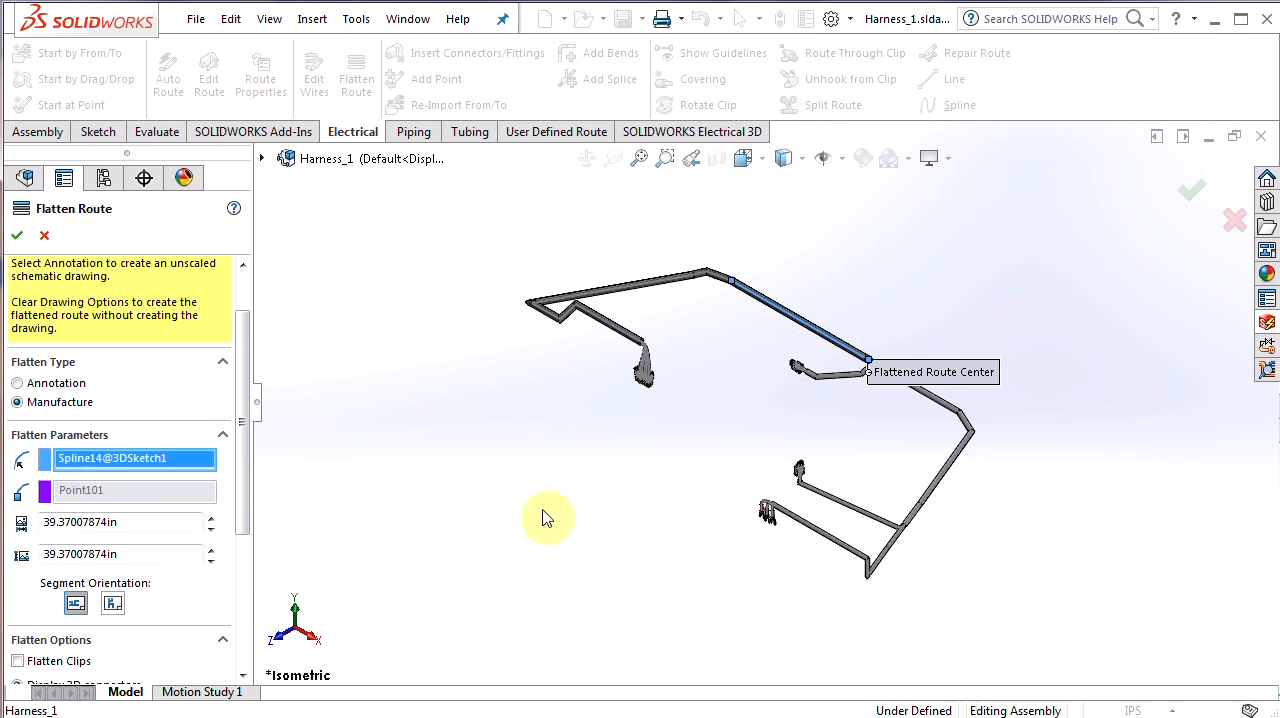
{"action": "mouse_move", "coordinate": [56, 384]}
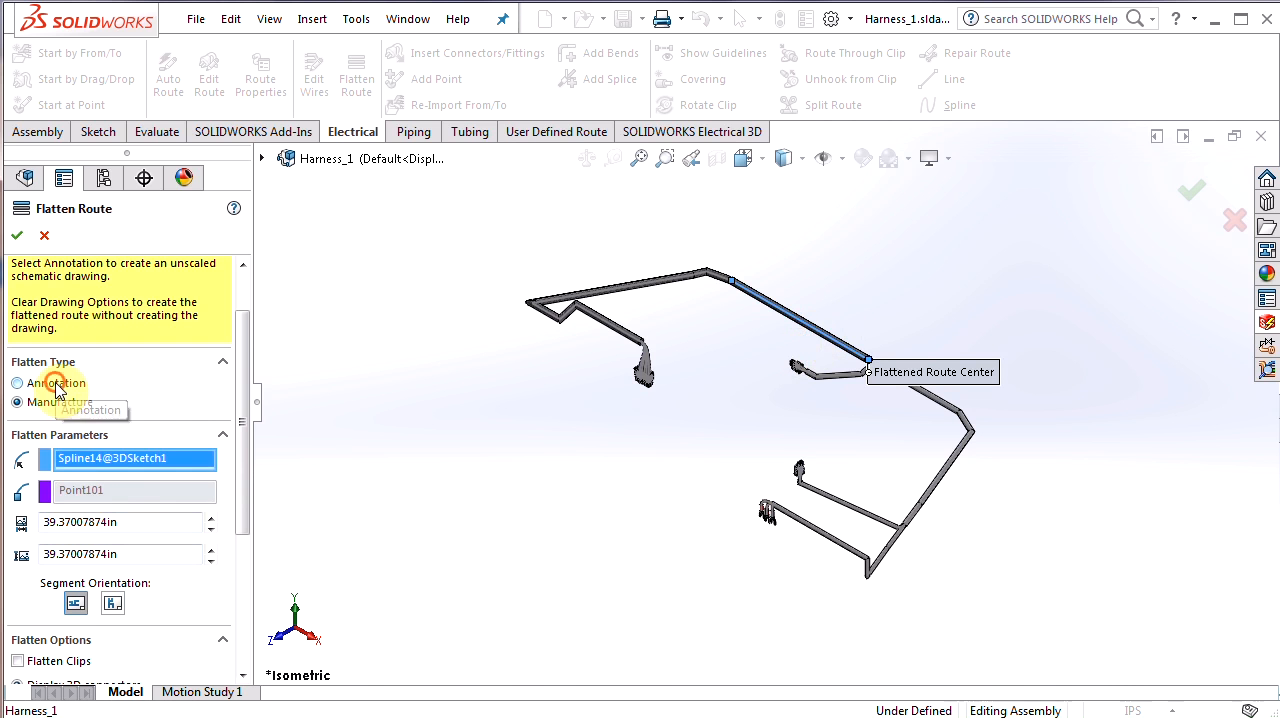
{"action": "left_click", "coordinate": [16, 384]}
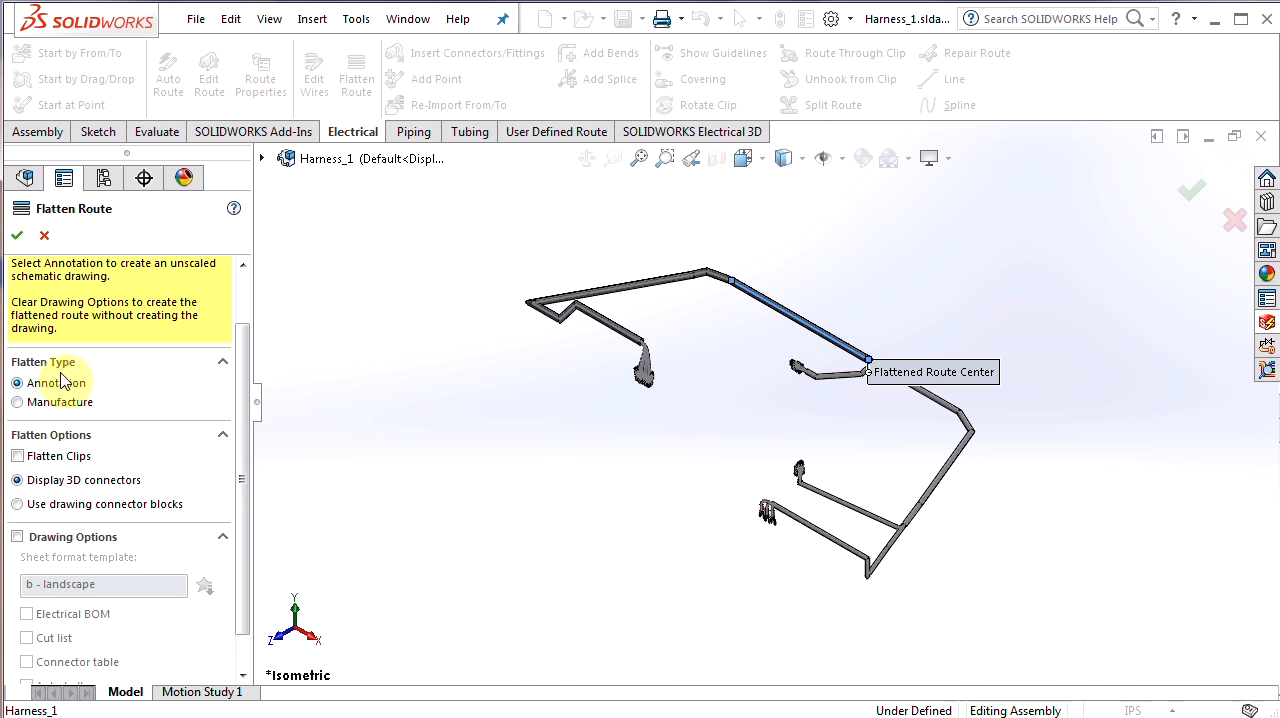
Enable Drawing Options (b - landscape) with BOM, cut list, connector table and balloons turned off.
{"action": "scroll", "scroll_direction": "down", "scroll_amount": 3}
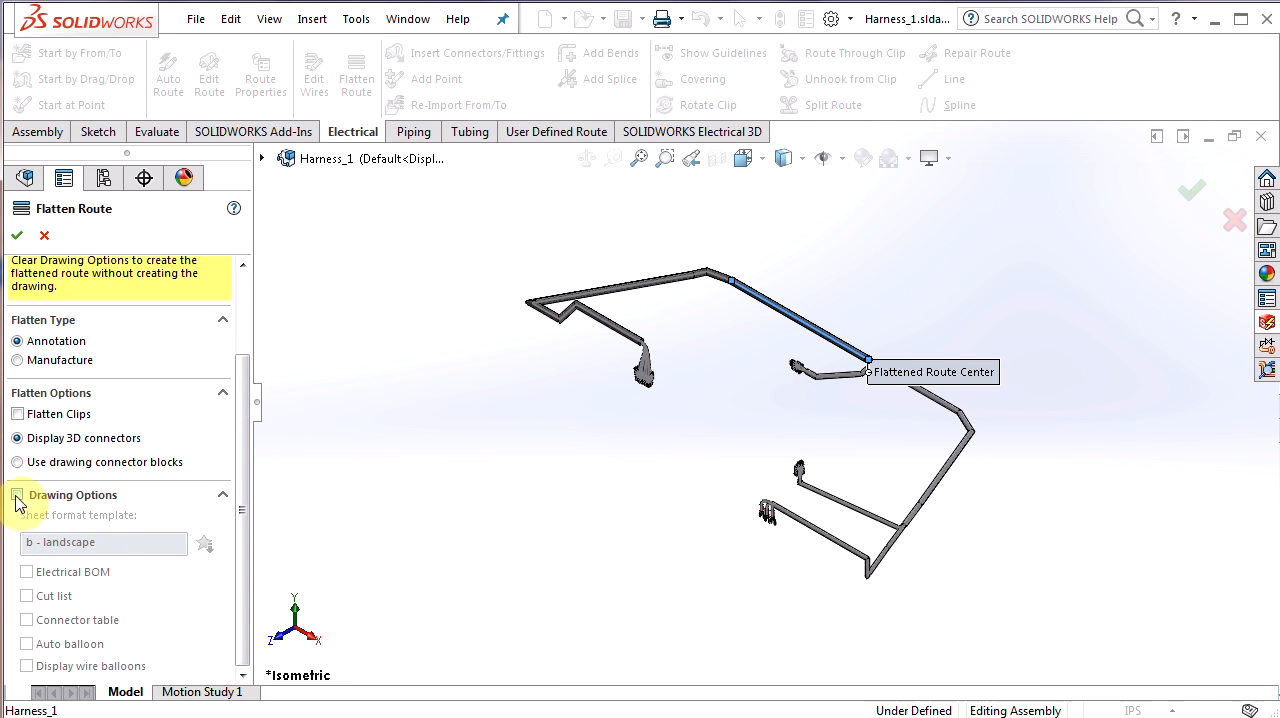
{"action": "left_click", "coordinate": [16, 496]}
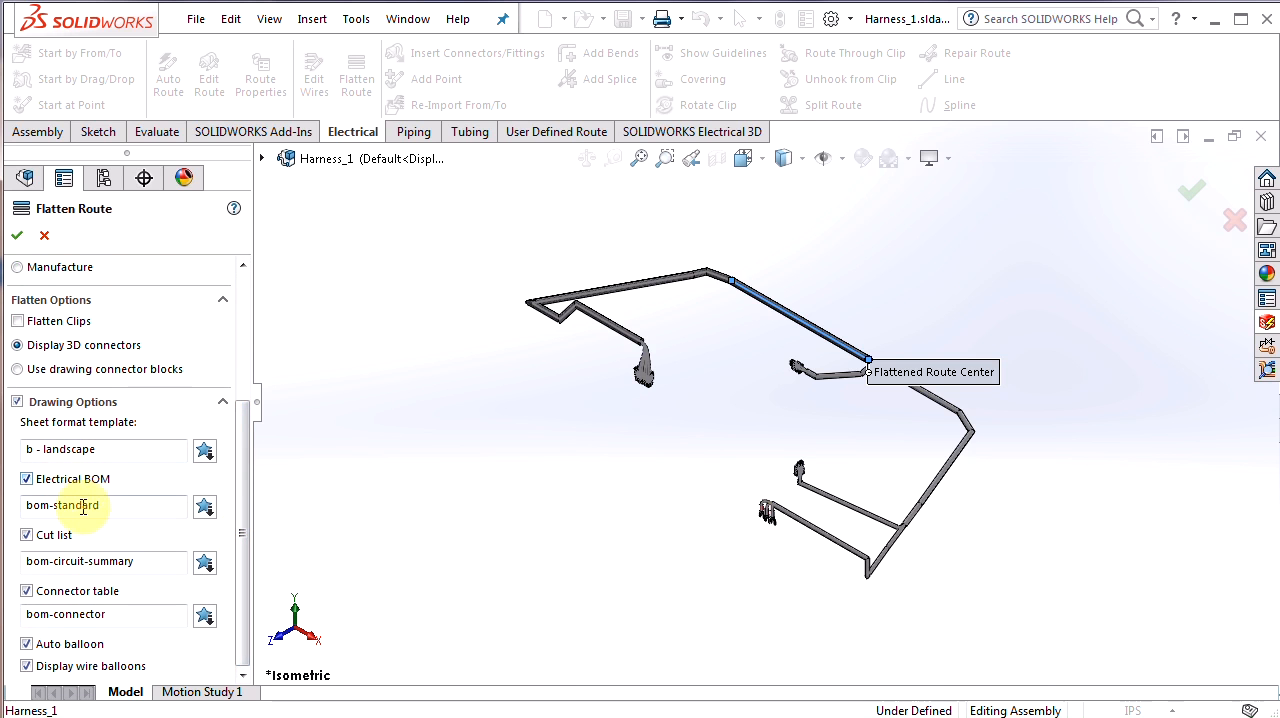
{"action": "mouse_move", "coordinate": [78, 534]}
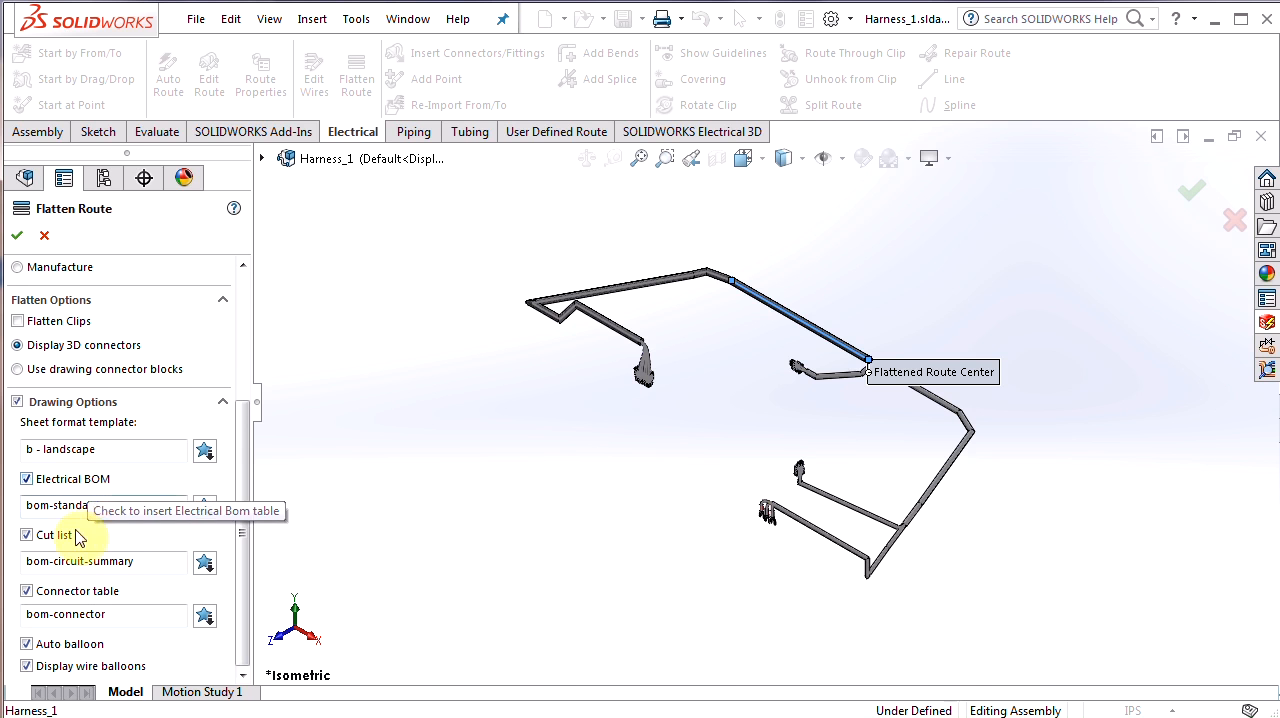
{"action": "mouse_move", "coordinate": [118, 596]}
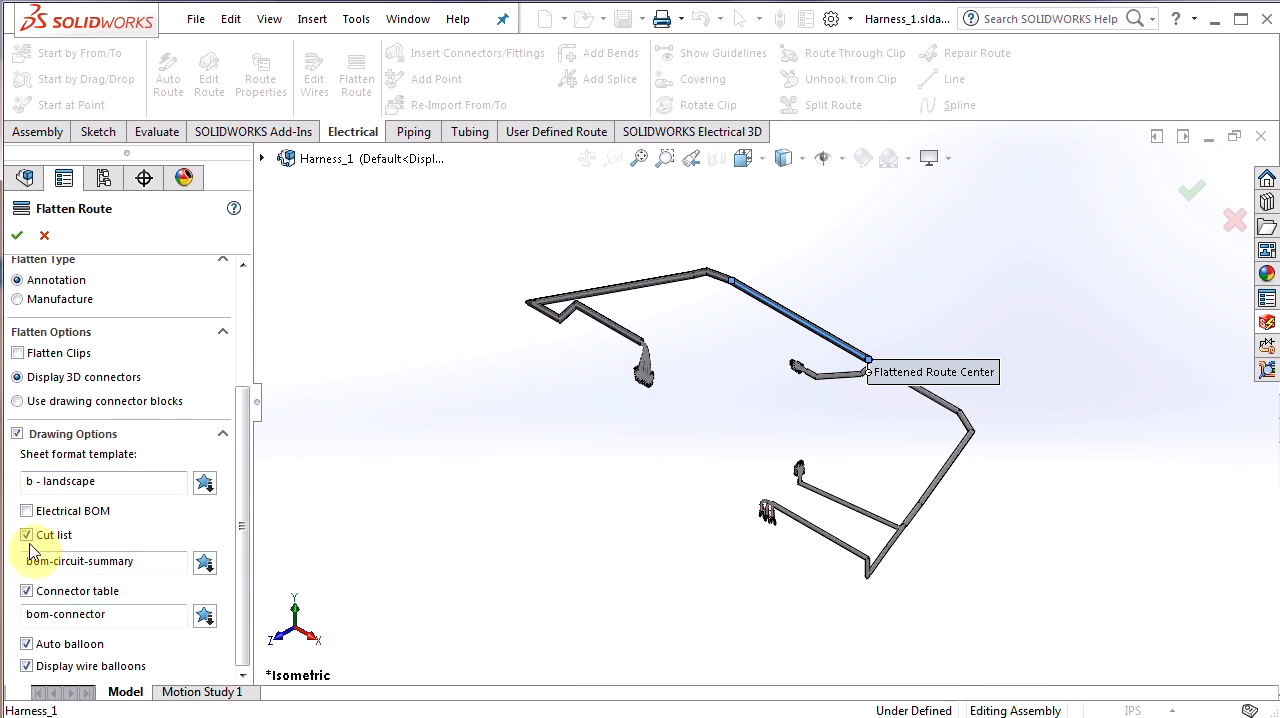
{"action": "left_click", "coordinate": [28, 534]}
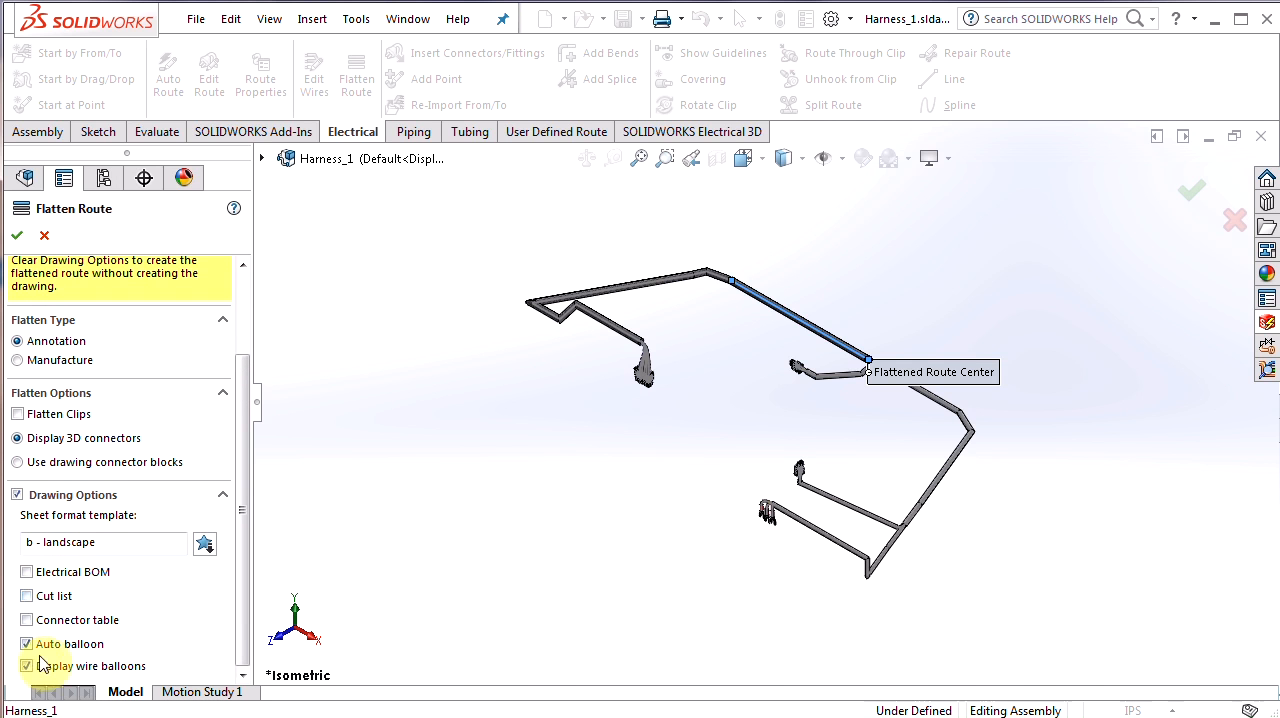
{"action": "left_click", "coordinate": [28, 644]}
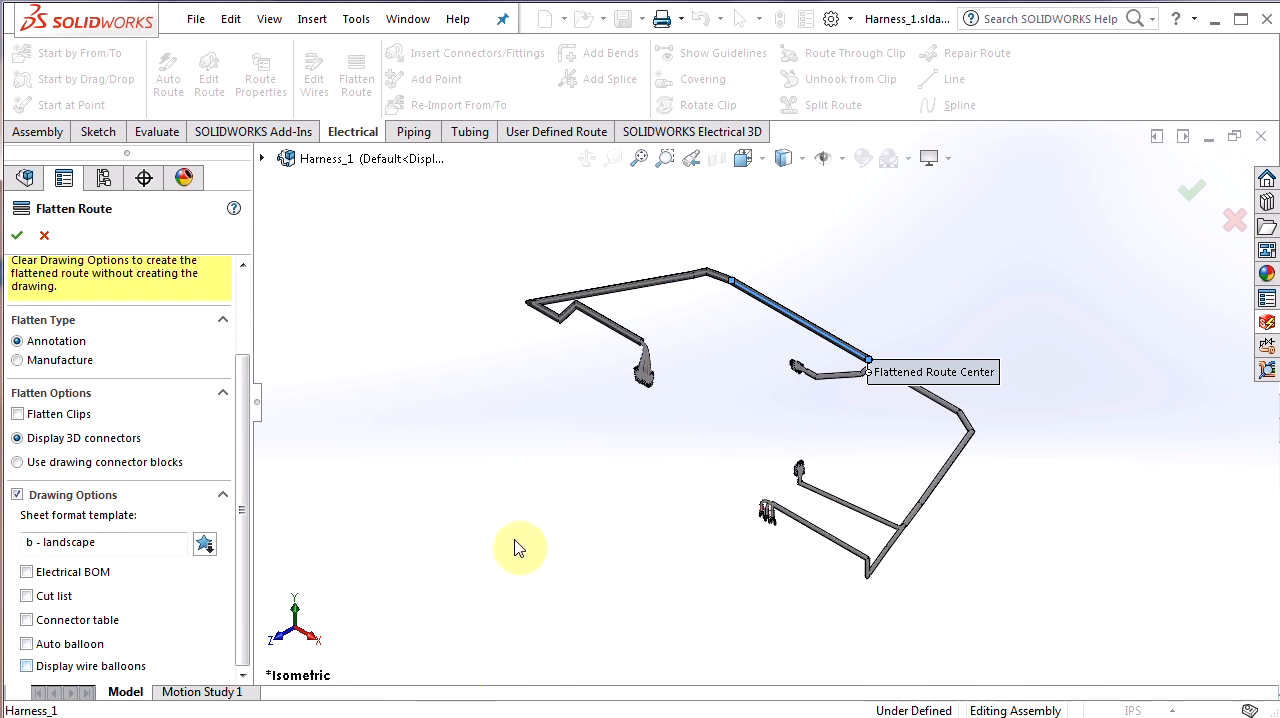
{"action": "mouse_move", "coordinate": [338, 324]}
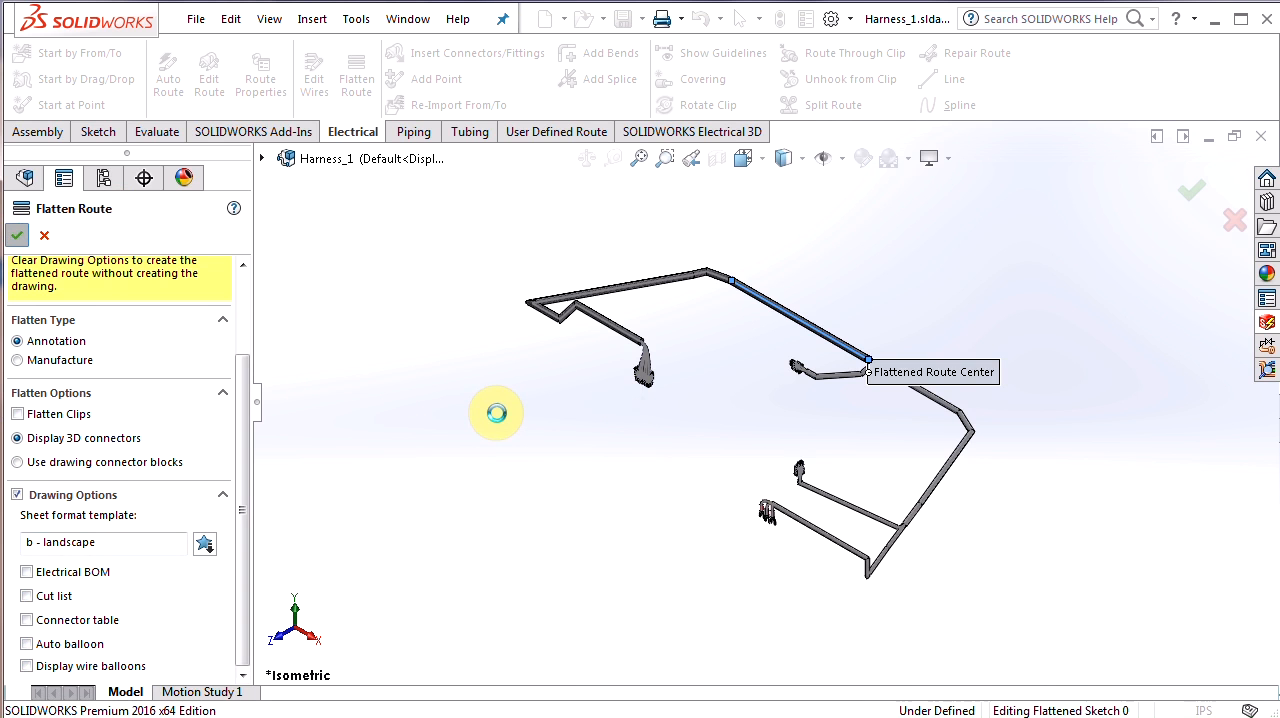
Confirm Flatten Route to generate the flattened harness drawing on Sheet1.
{"action": "left_click", "coordinate": [16, 236]}
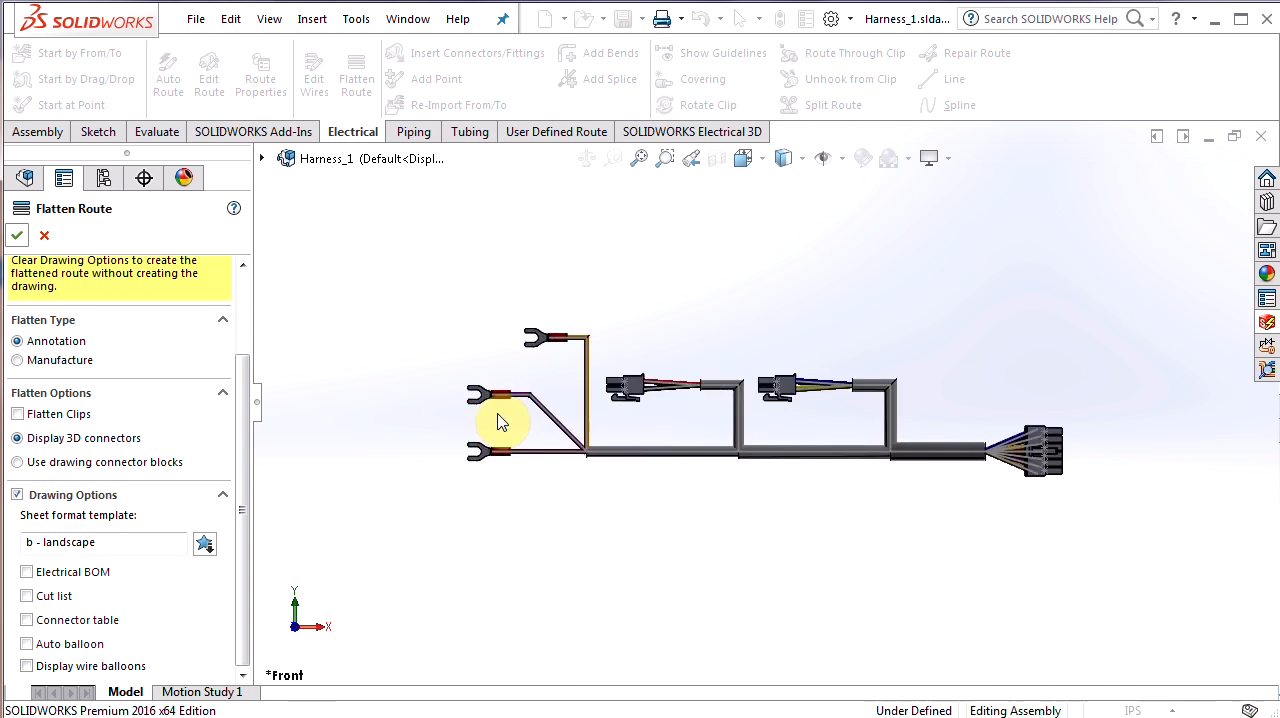
{"action": "left_click", "coordinate": [16, 236]}
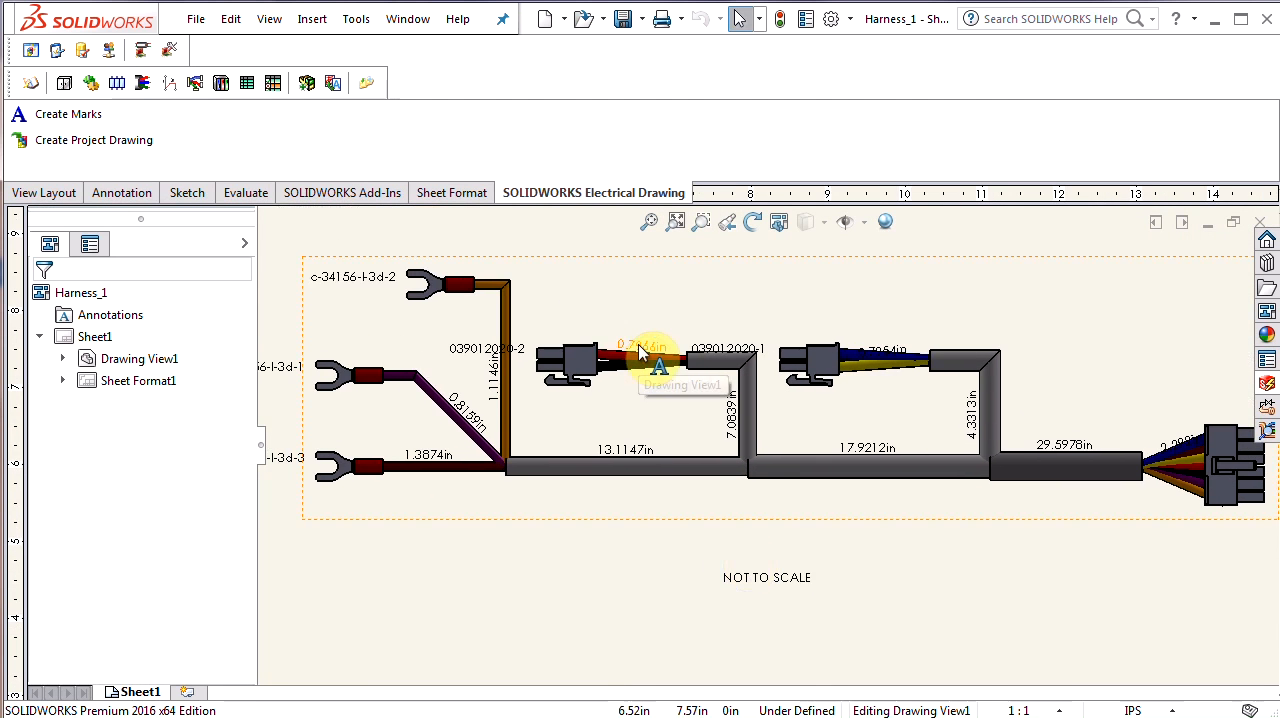
{"action": "mouse_move", "coordinate": [784, 364]}
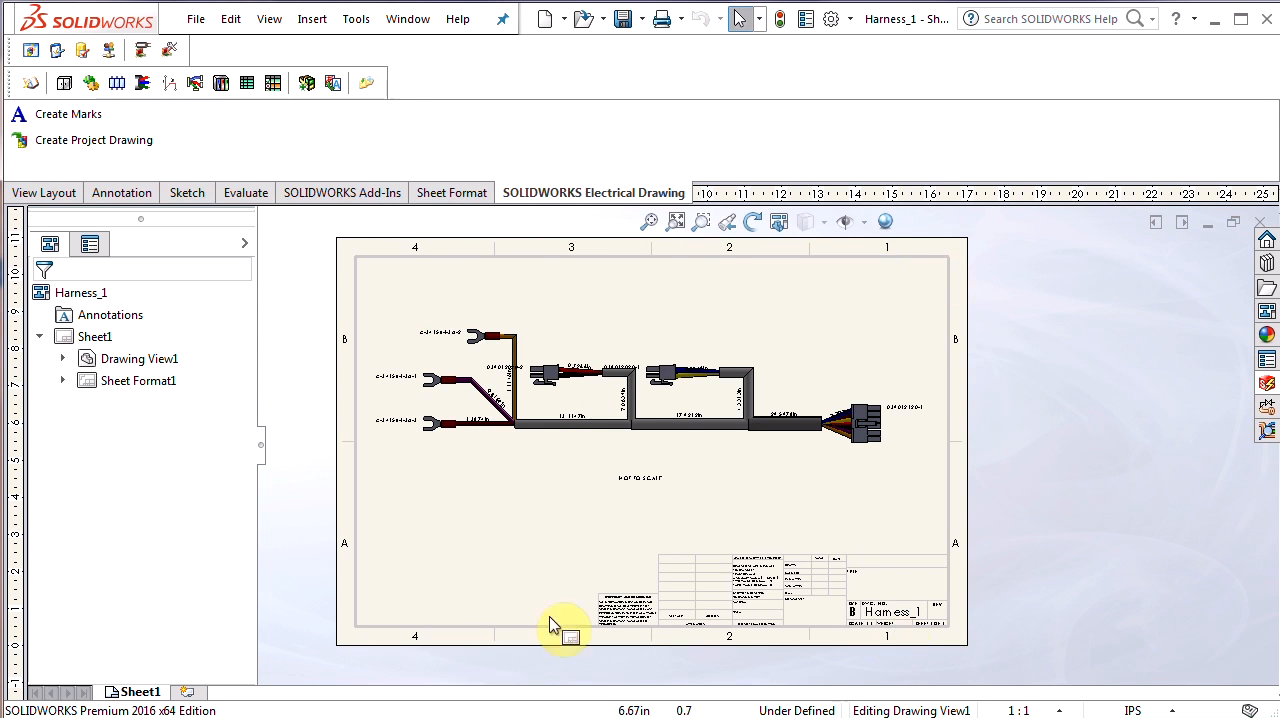
{"action": "mouse_move", "coordinate": [504, 510]}
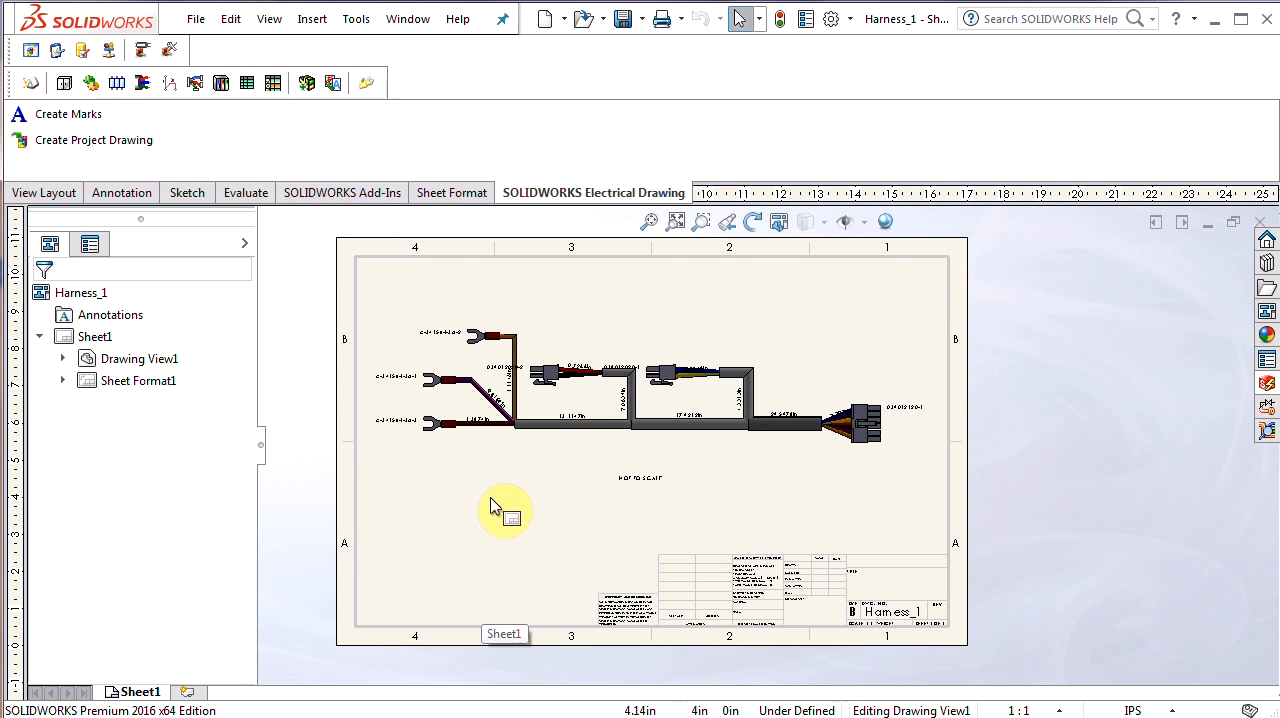
Turn off Display sheet format in Sheet Properties to hide border and title block.
{"action": "right_click", "coordinate": [504, 510]}
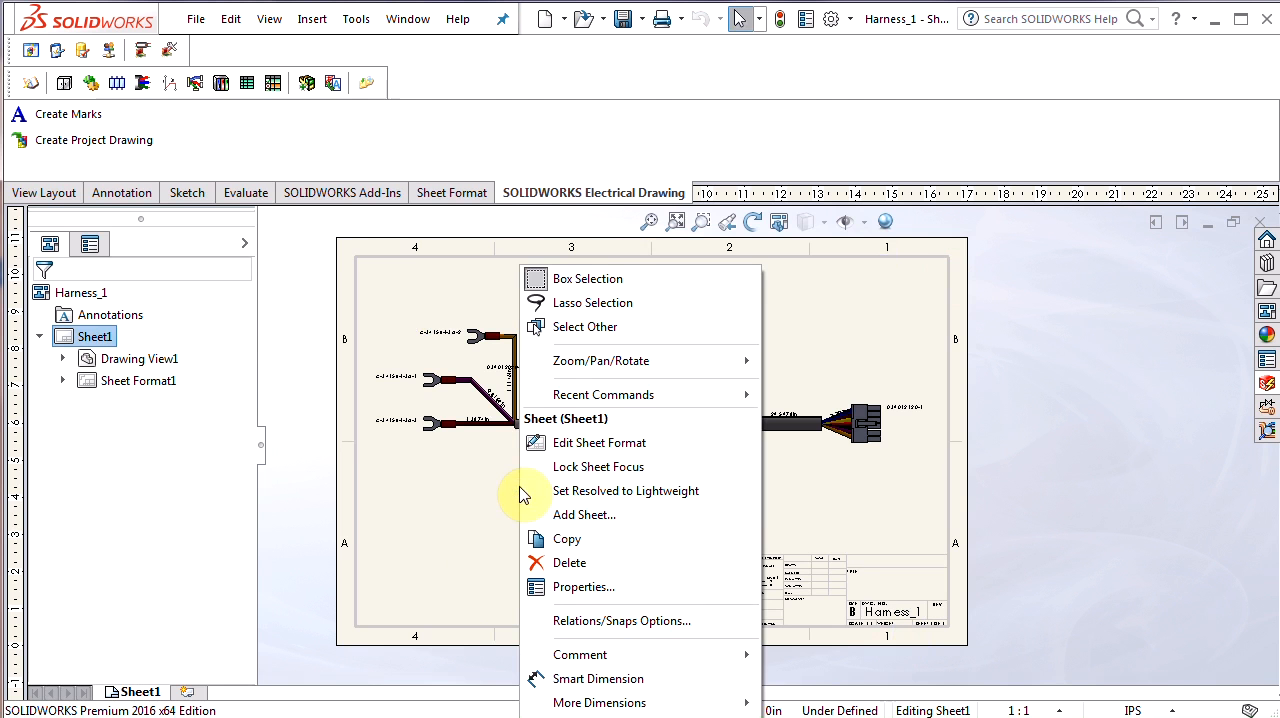
{"action": "mouse_move", "coordinate": [584, 588]}
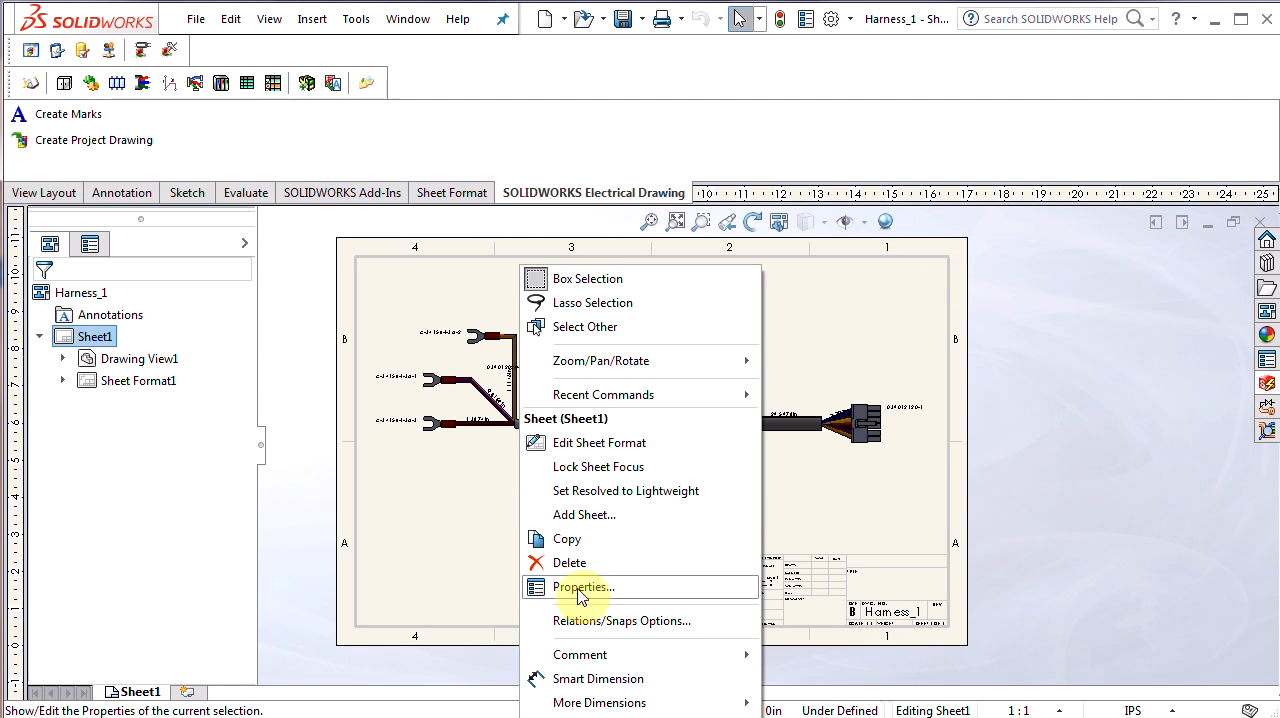
{"action": "left_click", "coordinate": [584, 588]}
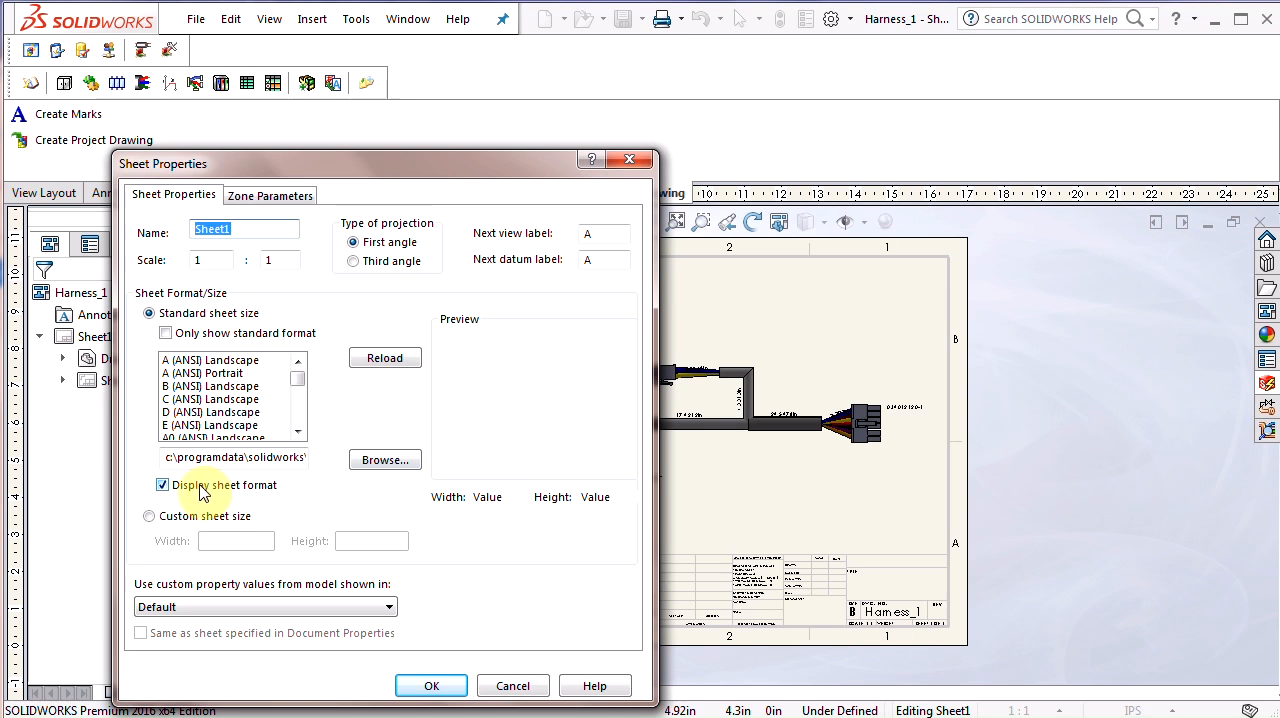
{"action": "left_click", "coordinate": [162, 484]}
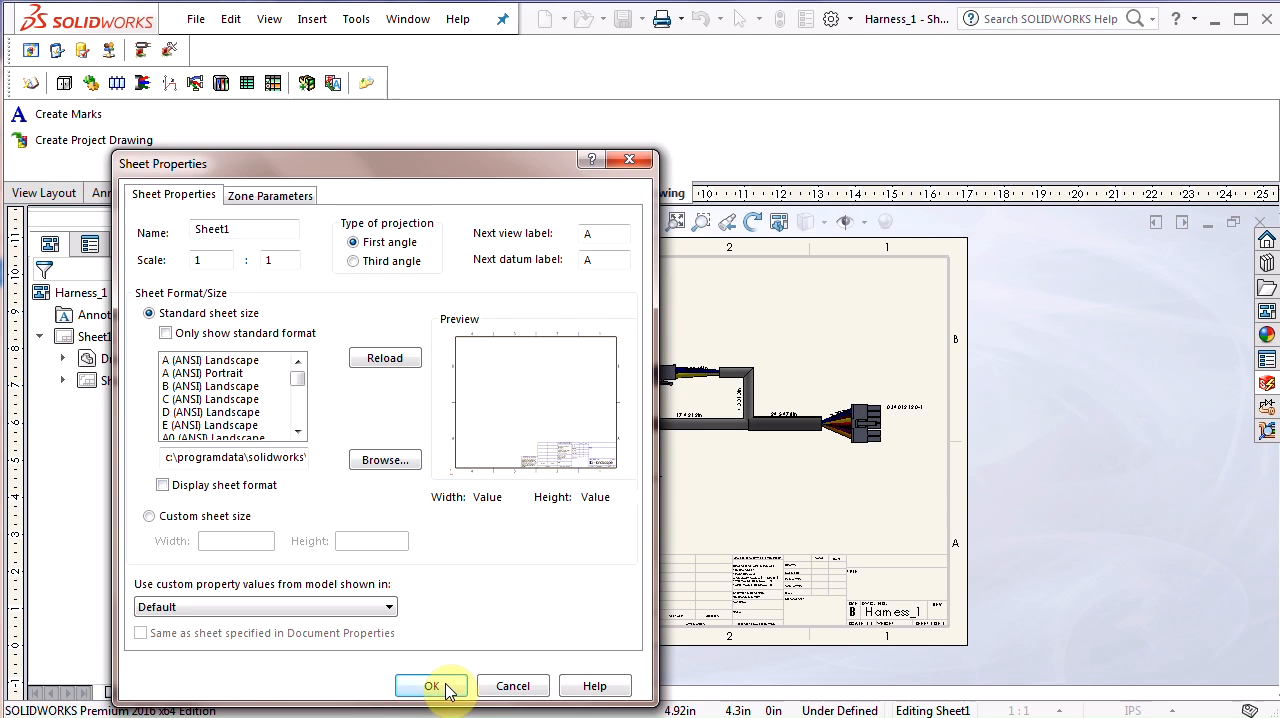
{"action": "left_click", "coordinate": [432, 684]}
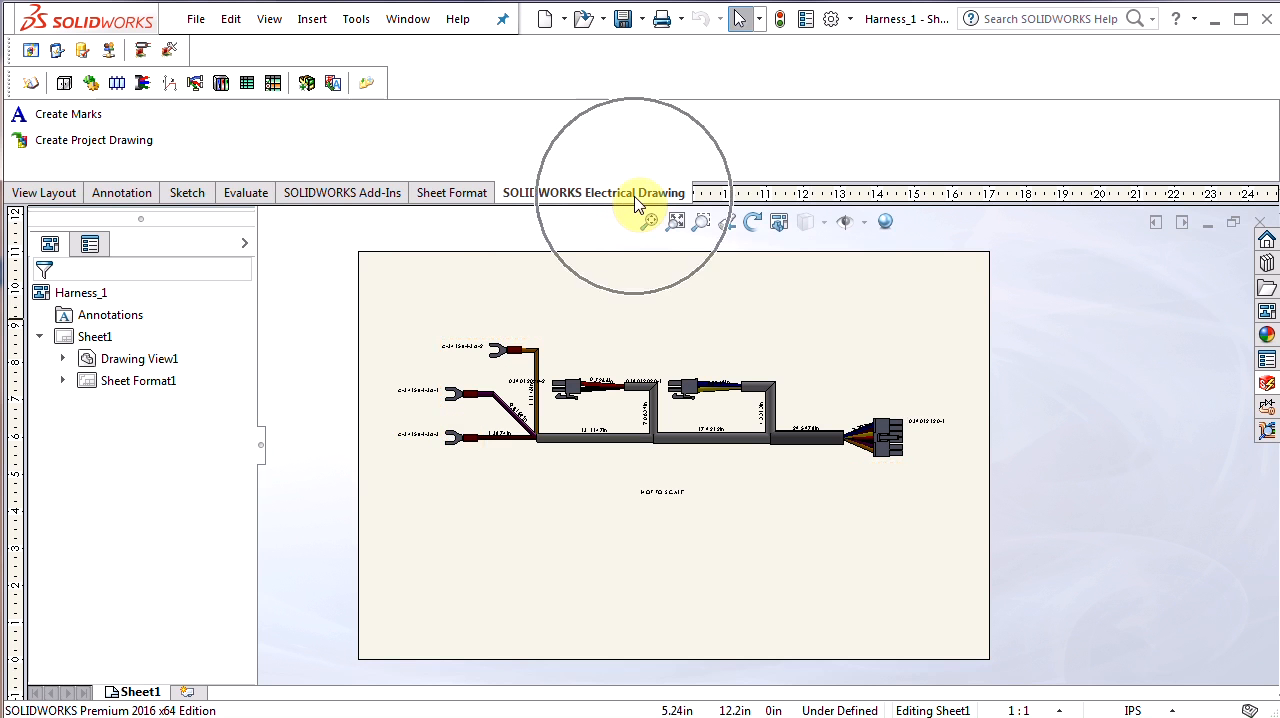
{"action": "mouse_move", "coordinate": [76, 148]}
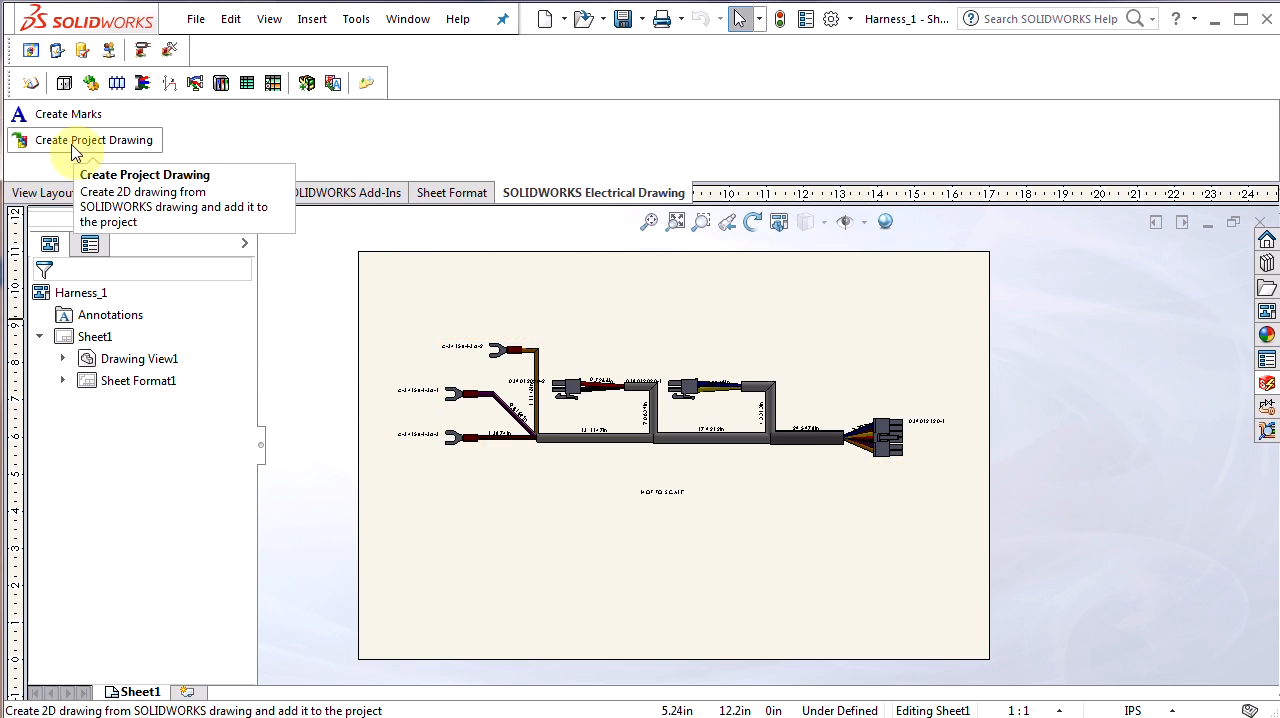
Create Project Drawing, saving it in the project folder as 11 Wire Harness.
{"action": "left_click", "coordinate": [94, 140]}
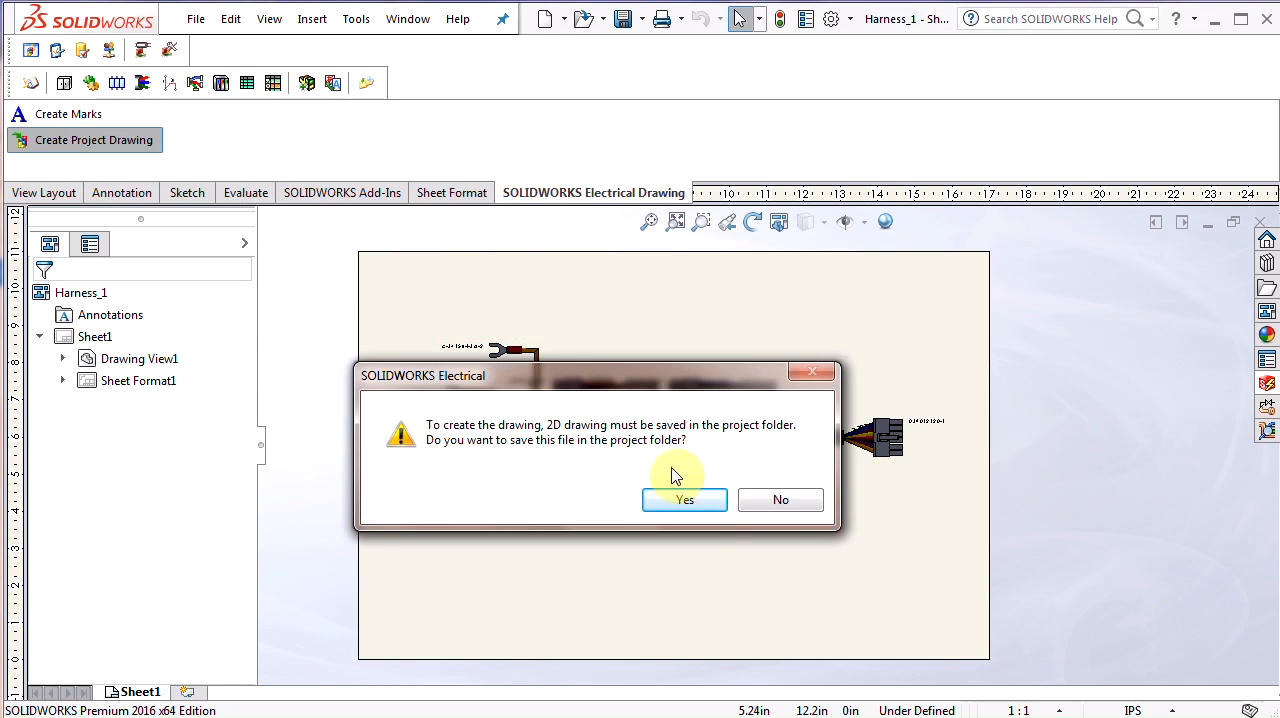
{"action": "left_click", "coordinate": [684, 500]}
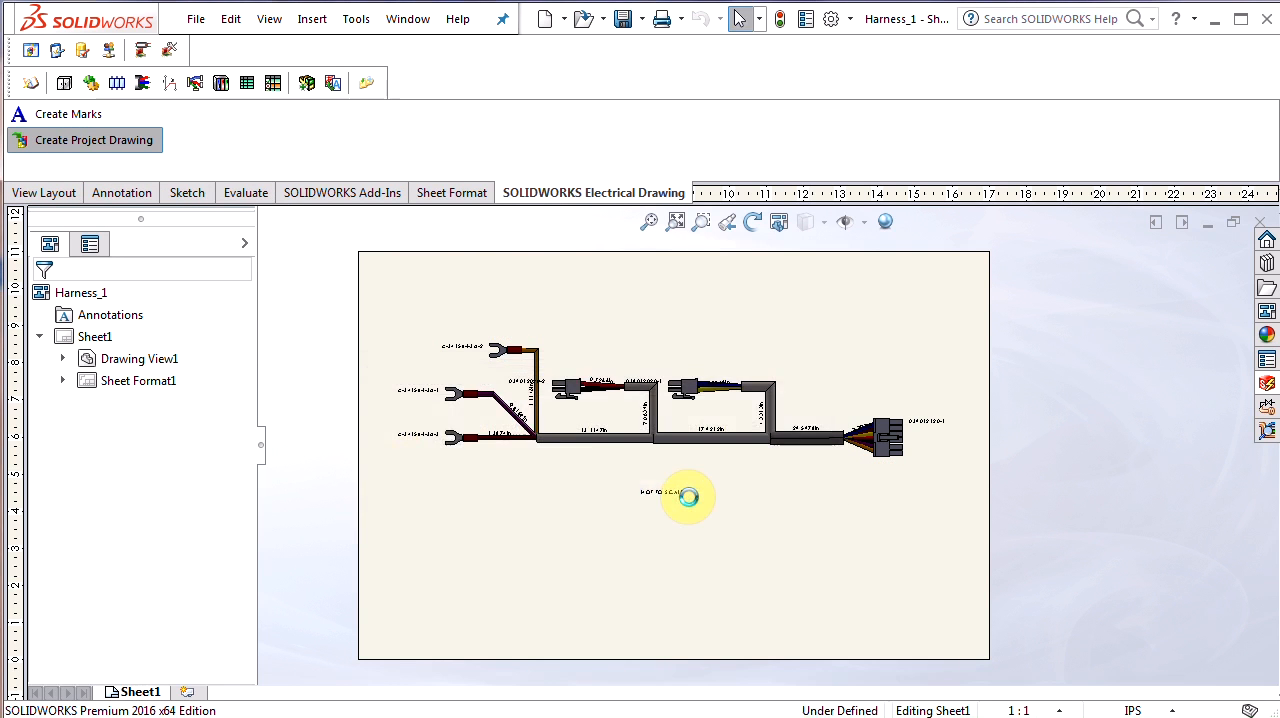
{"action": "left_click", "coordinate": [92, 140]}
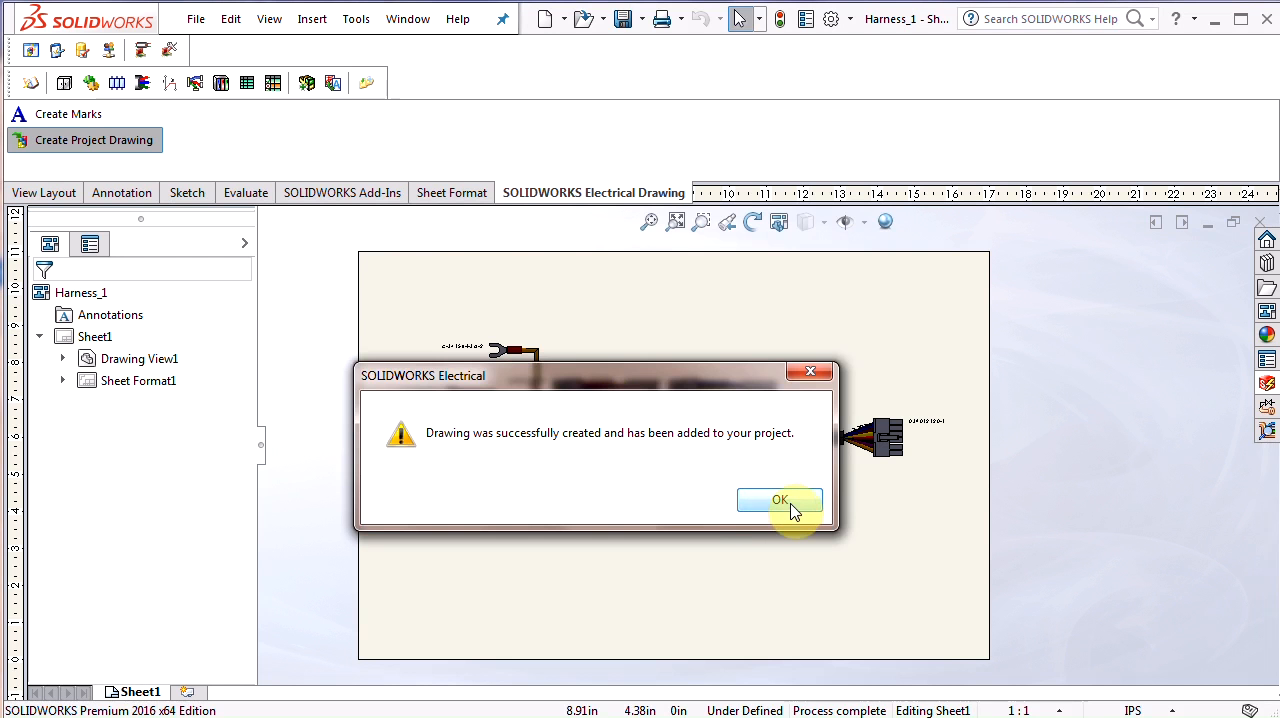
{"action": "left_click", "coordinate": [780, 500]}
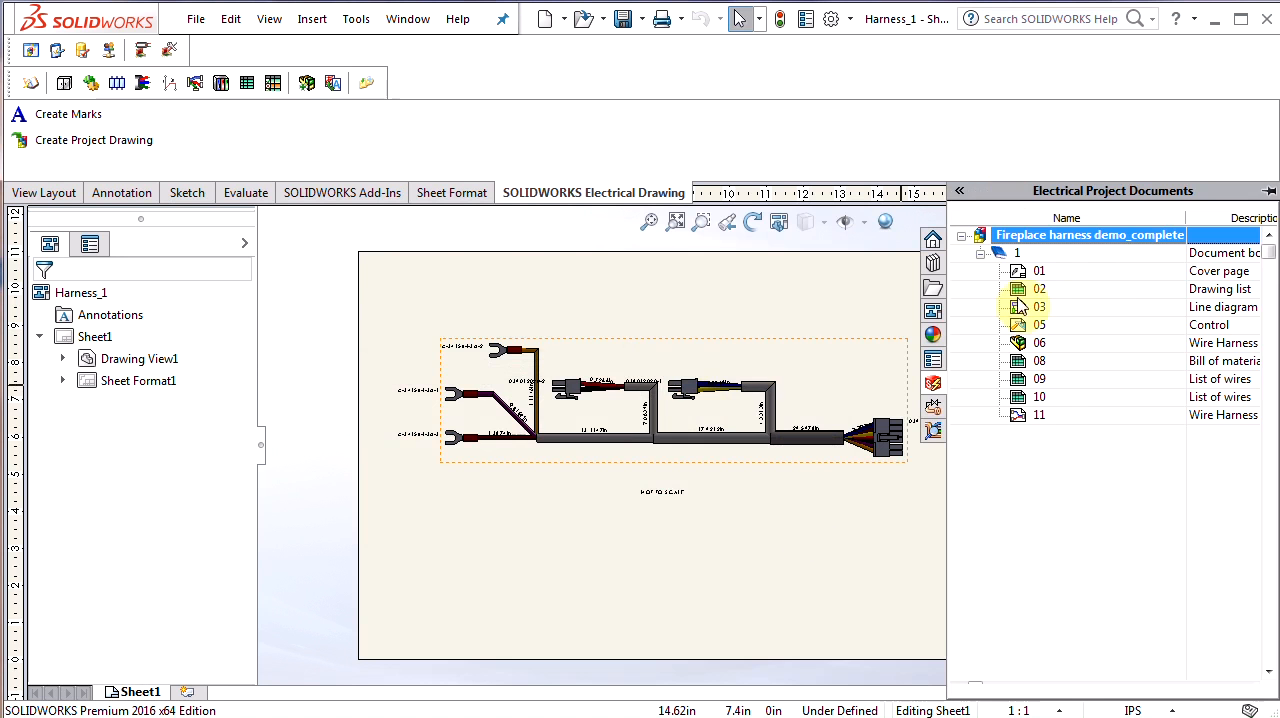
{"action": "mouse_move", "coordinate": [970, 292]}
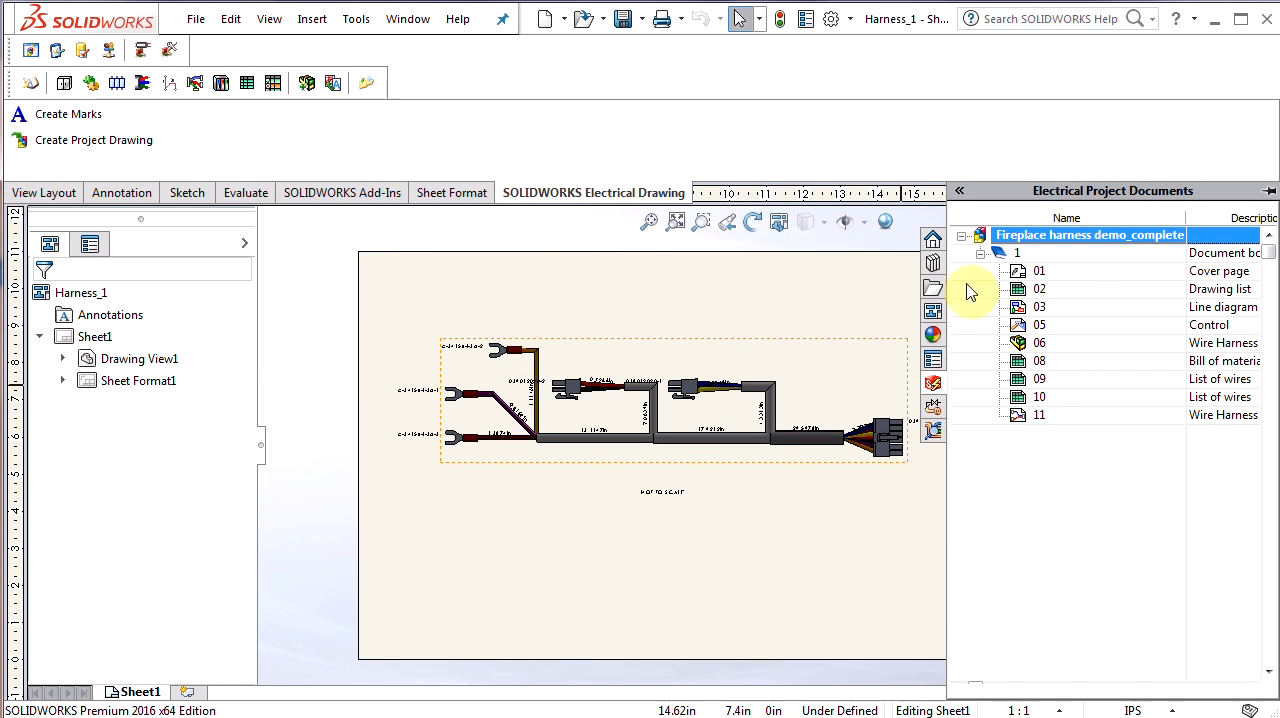
{"action": "mouse_move", "coordinate": [1114, 442]}
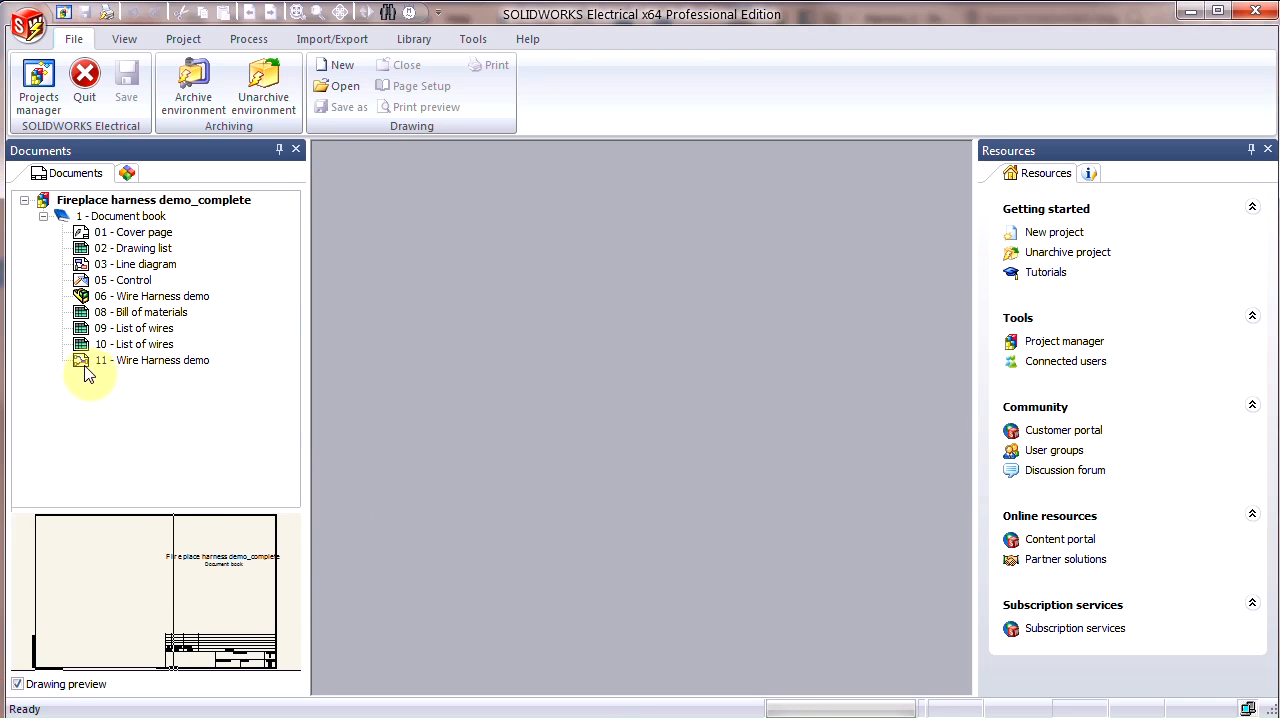
Open sheet 11 - Wire Harness demo from the Documents tree.
{"action": "double_click", "coordinate": [152, 360]}
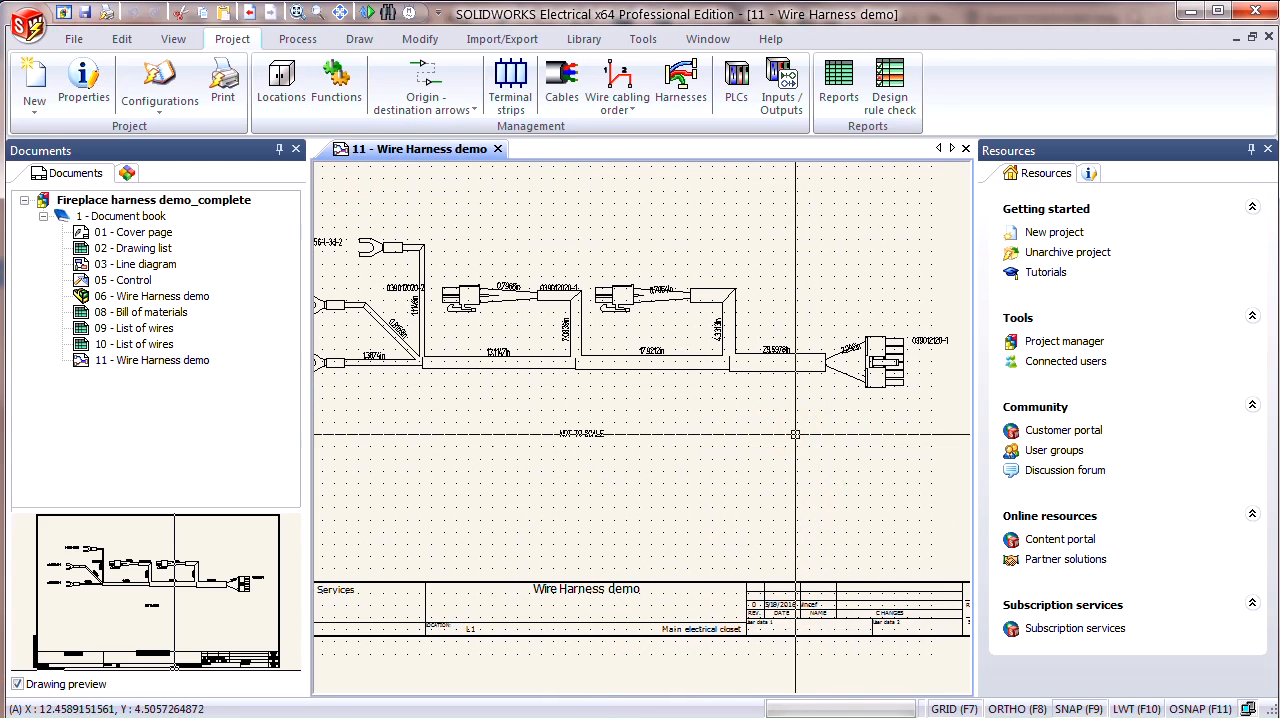
{"action": "mouse_move", "coordinate": [552, 506]}
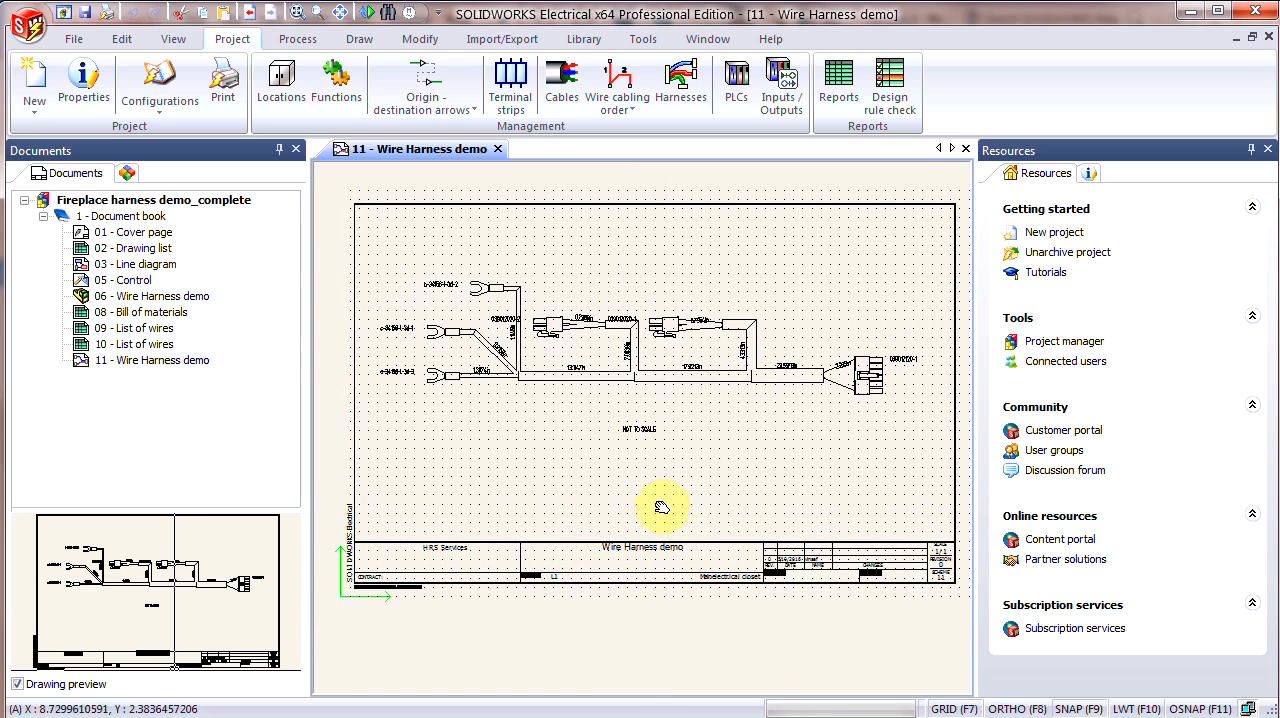
{"action": "mouse_move", "coordinate": [712, 576]}
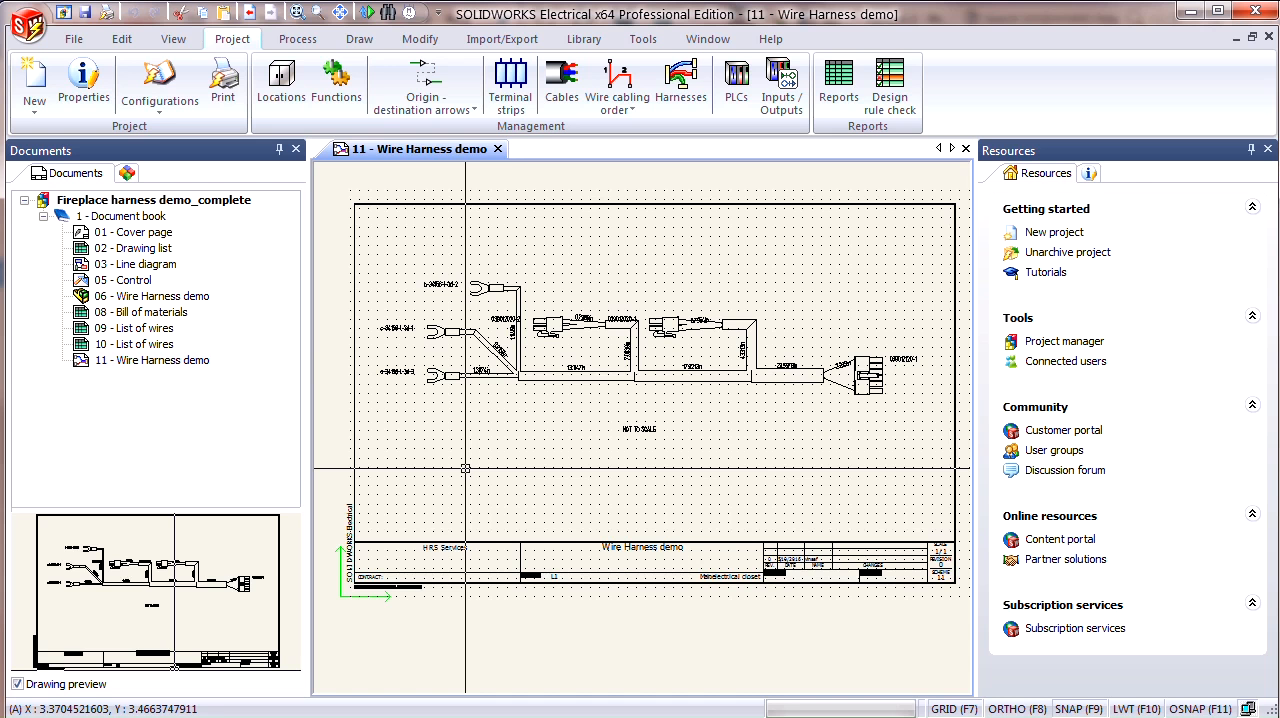
{"action": "mouse_move", "coordinate": [448, 444]}
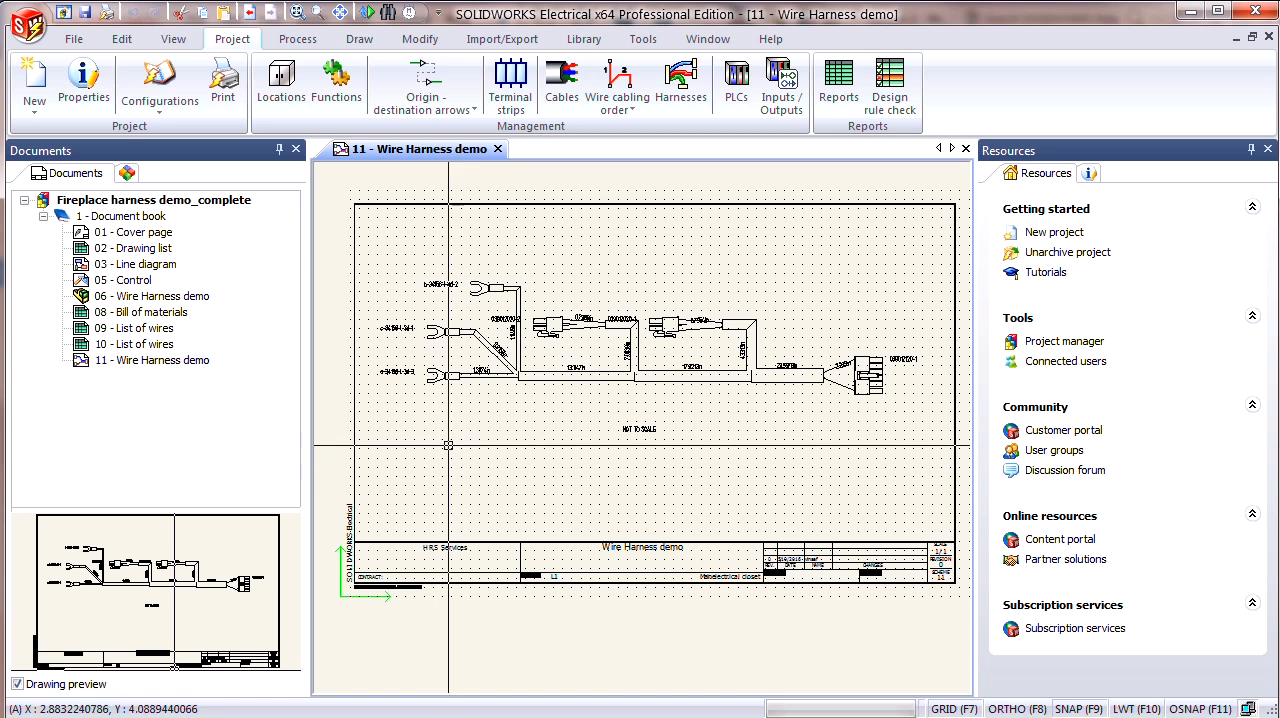
{"action": "mouse_move", "coordinate": [560, 380]}
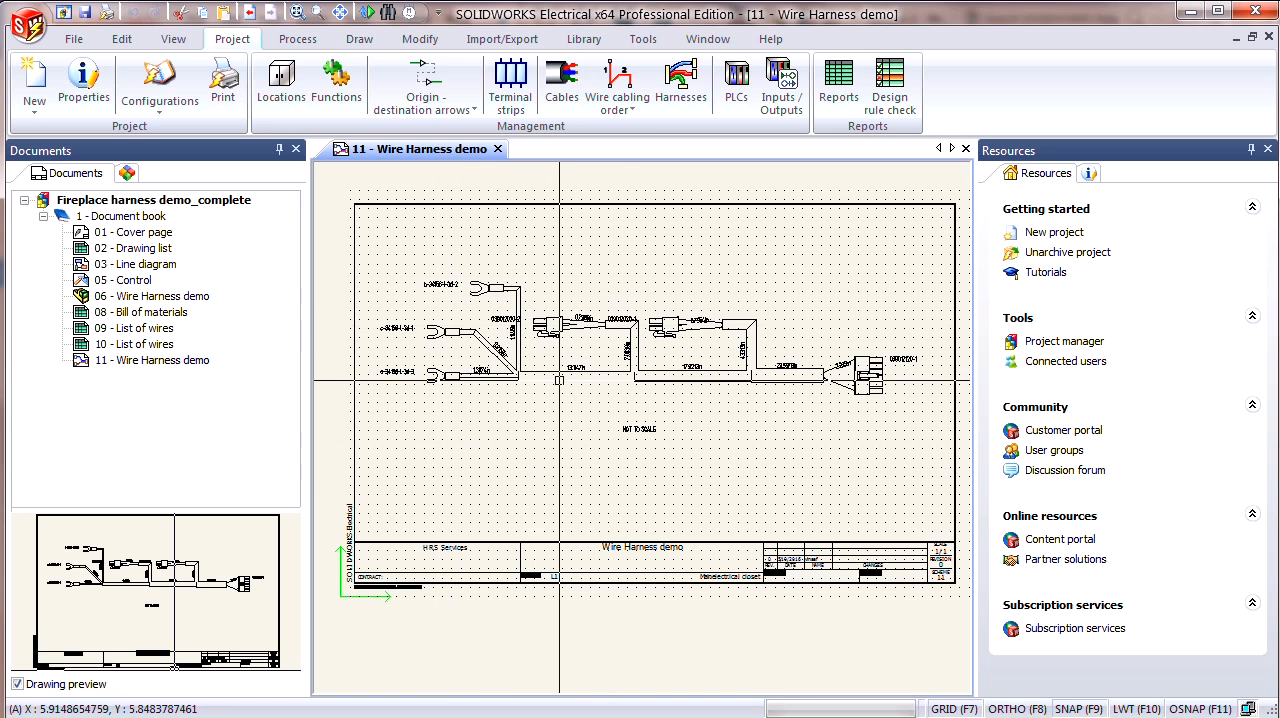